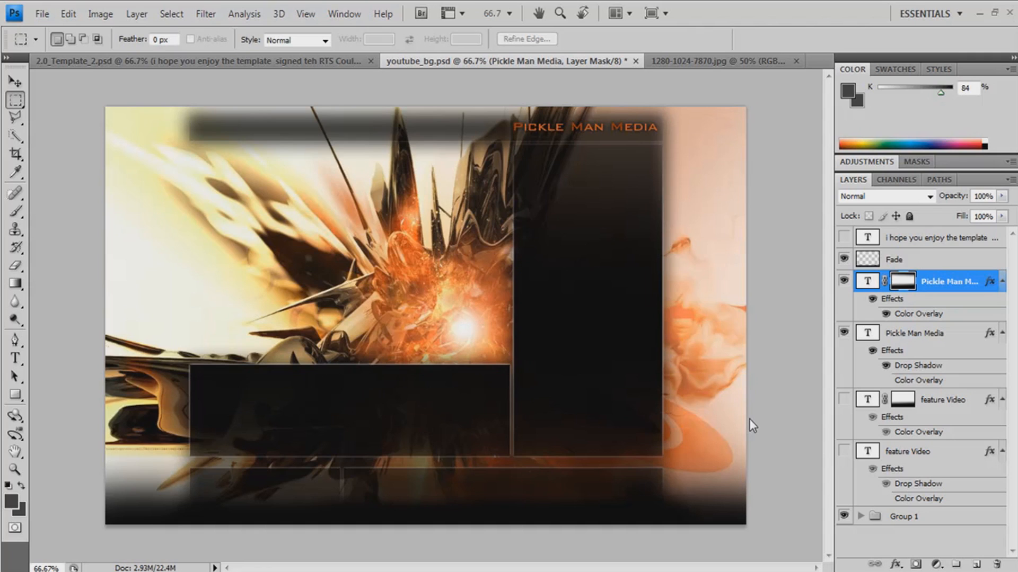
pyautogui.moveTo(363, 420)
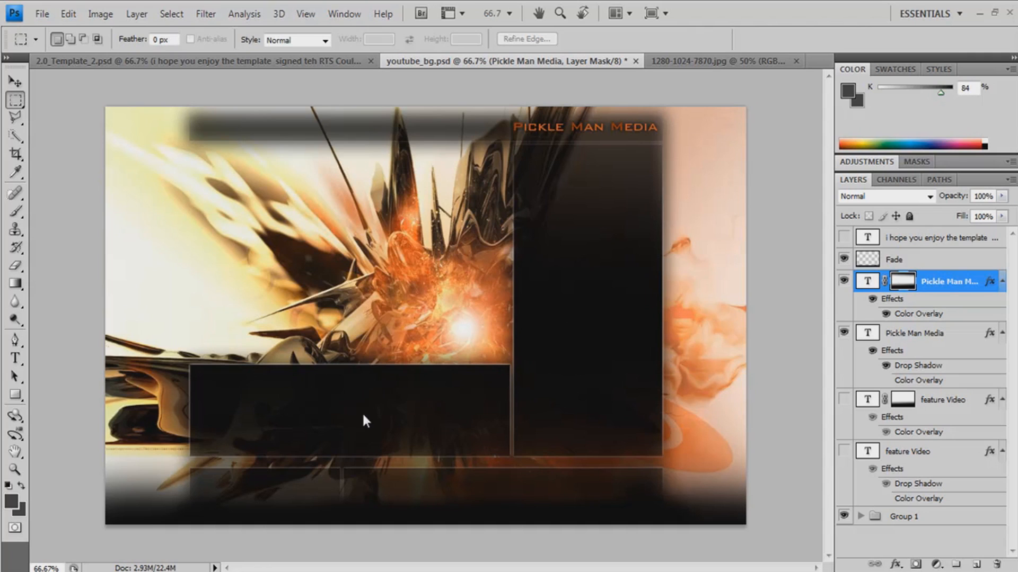
pyautogui.moveTo(596, 327)
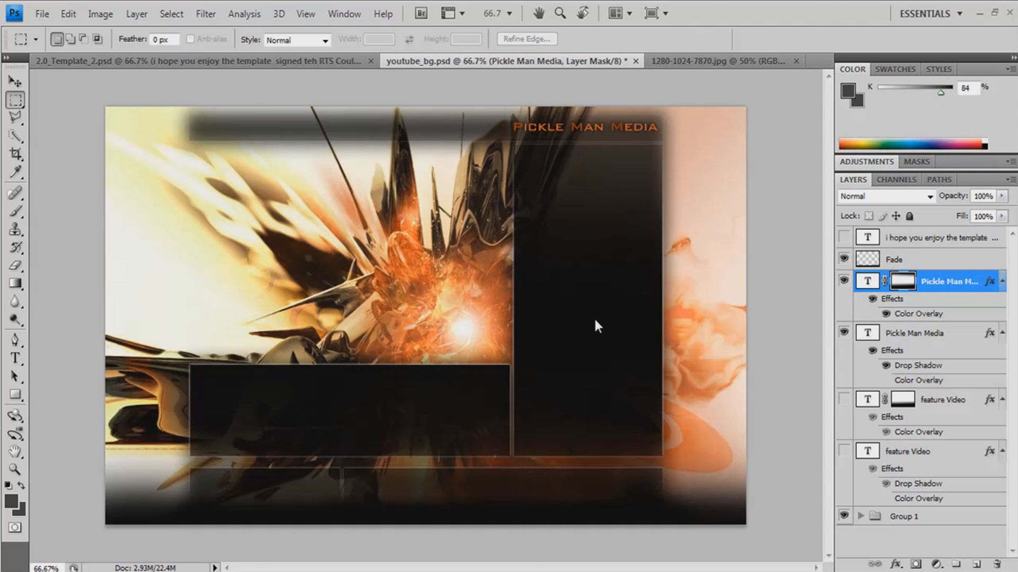
pyautogui.moveTo(712, 394)
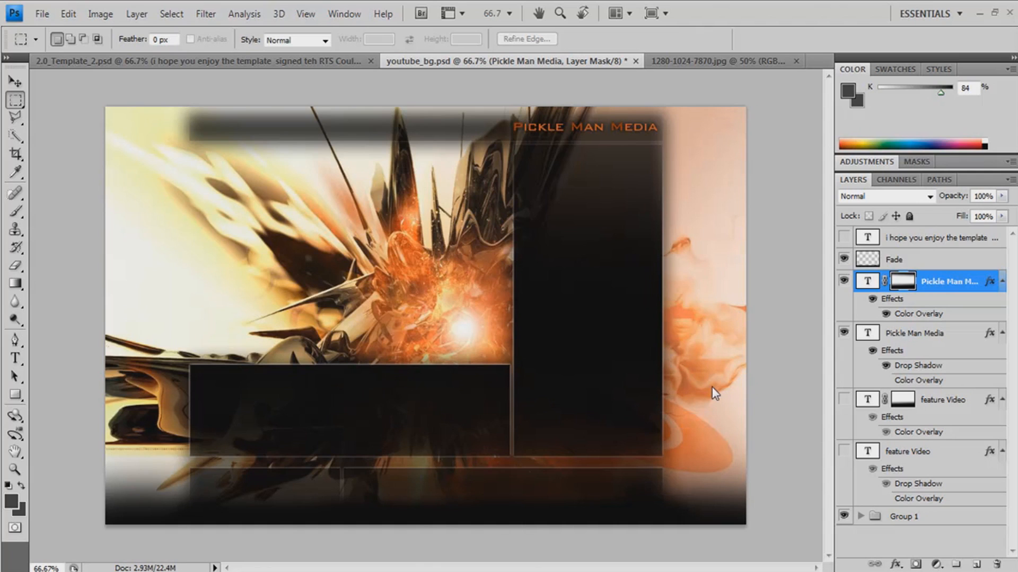
pyautogui.moveTo(733, 217)
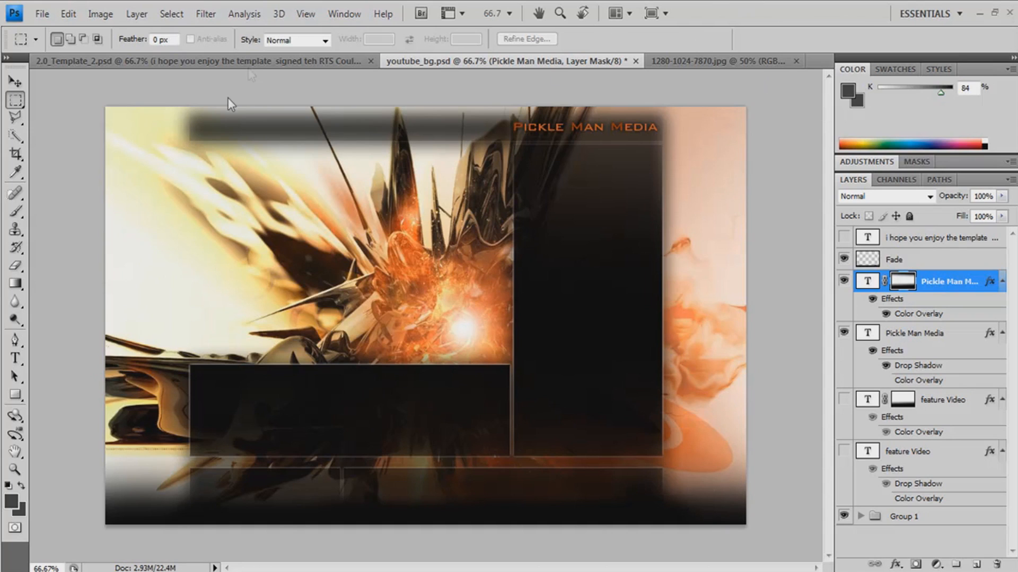
pyautogui.moveTo(182, 134)
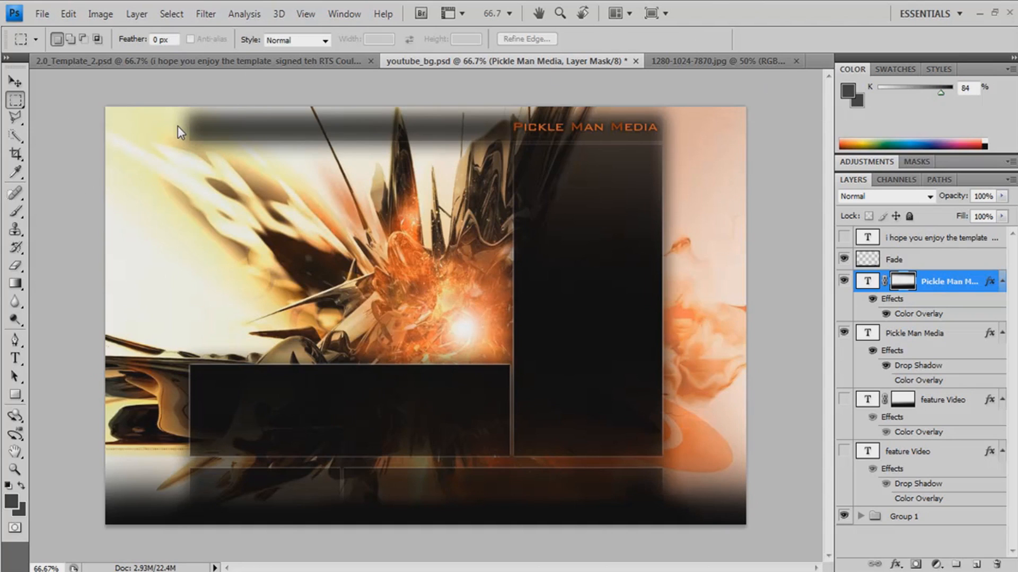
pyautogui.moveTo(289, 70)
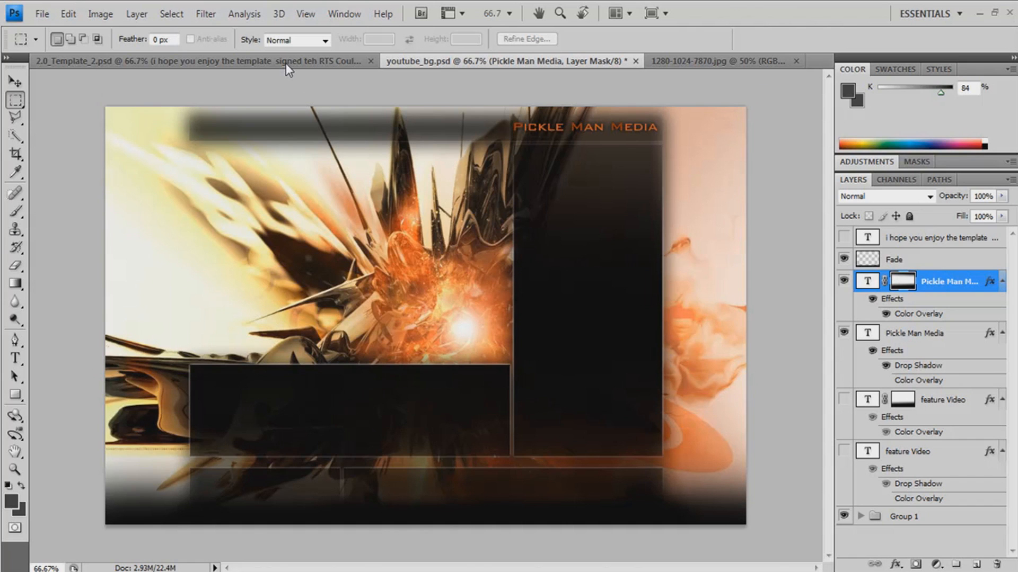
# - Preview the 1280-1024-7870.jpg abstract art, then return to the 2.0_Template_2 document
pyautogui.click(195, 61)
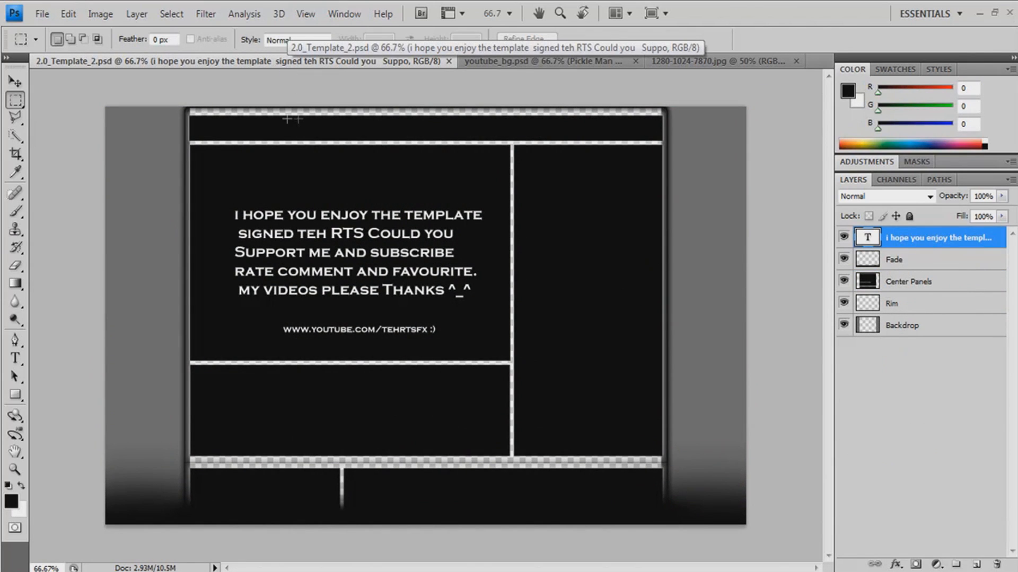
pyautogui.moveTo(503, 426)
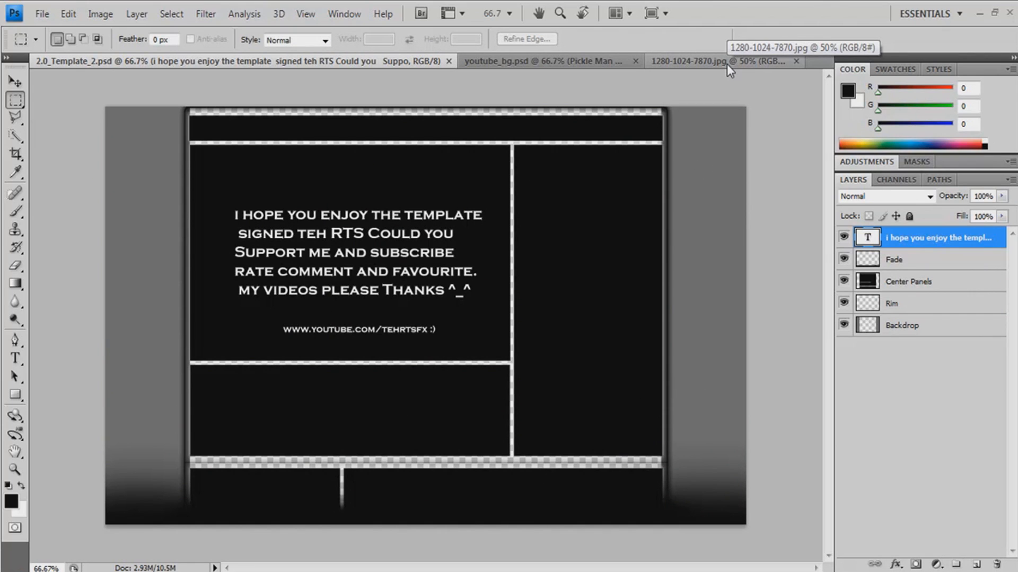
pyautogui.click(713, 62)
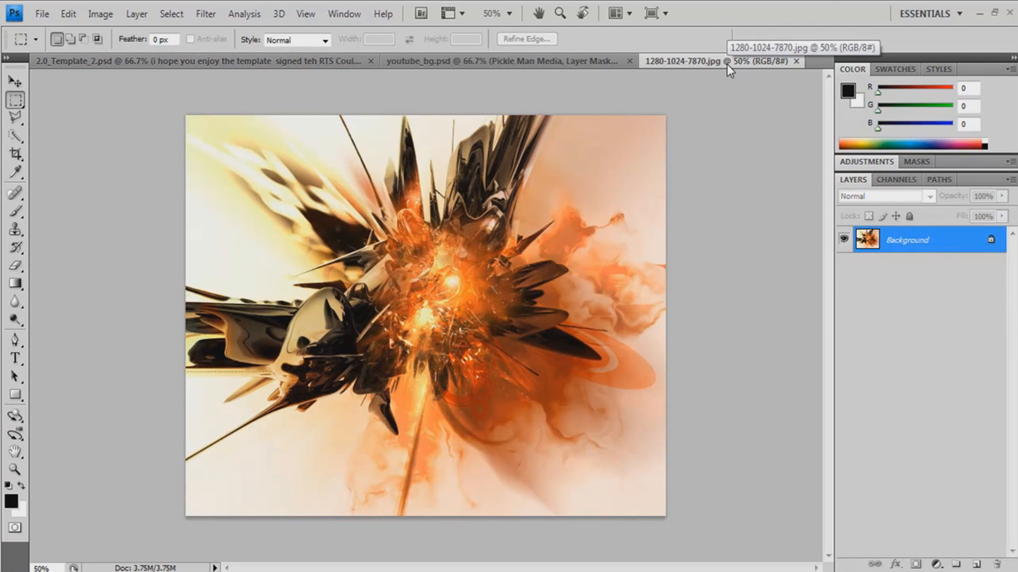
pyautogui.click(506, 61)
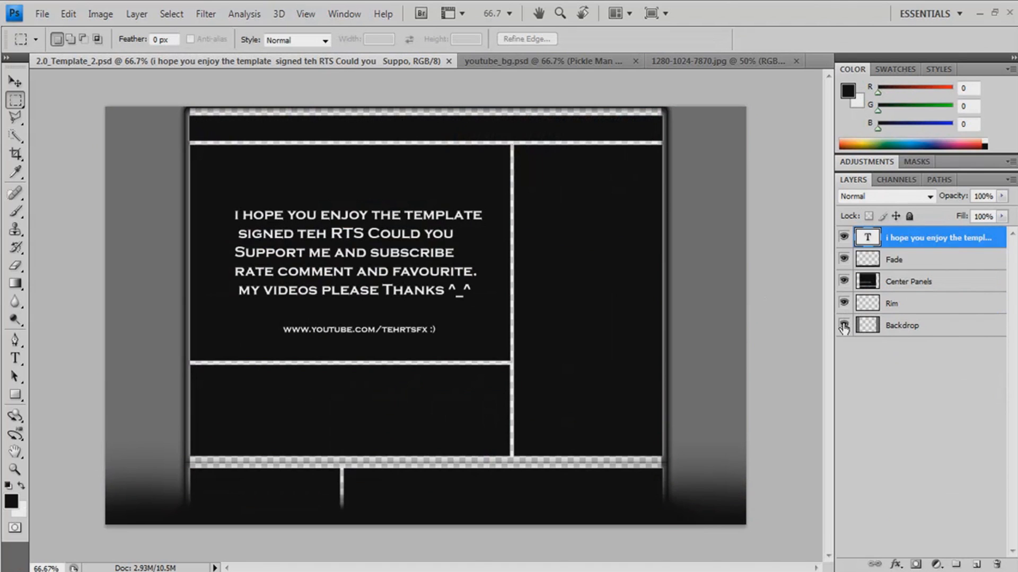
# - Hide the Backdrop, Rim and message text layers, leaving only the dark panels and fade
pyautogui.click(844, 326)
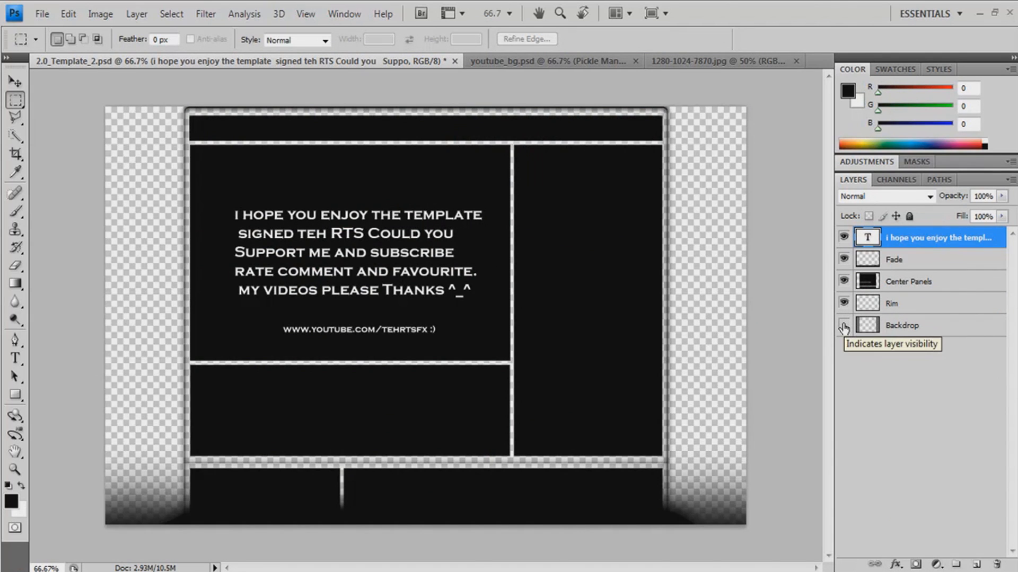
pyautogui.click(844, 326)
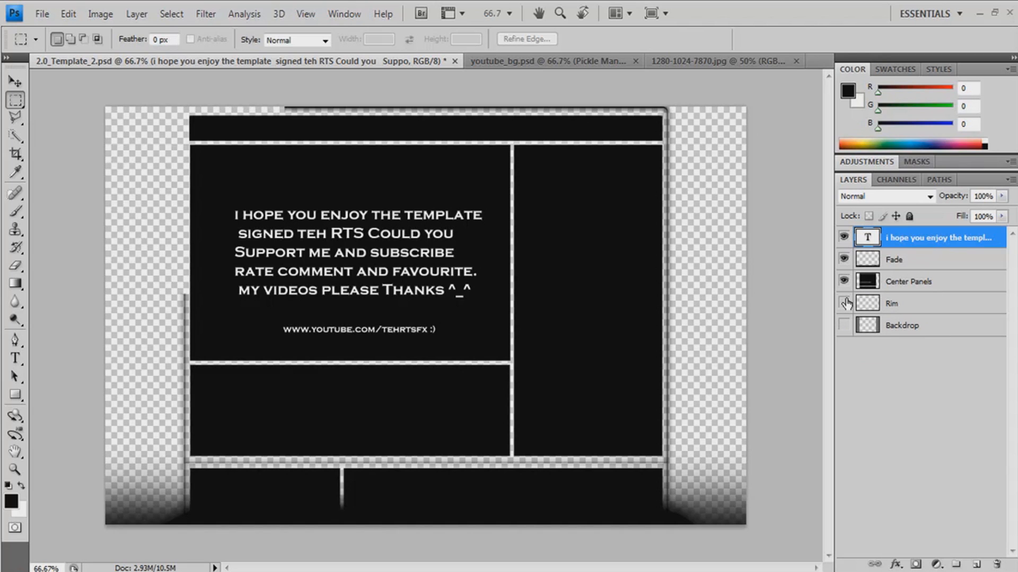
pyautogui.click(845, 302)
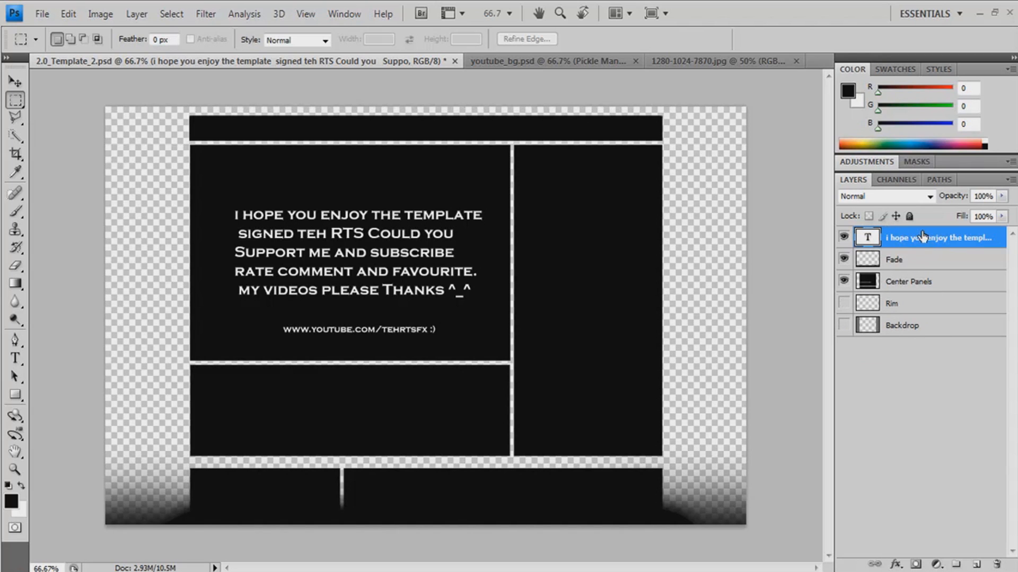
pyautogui.click(843, 237)
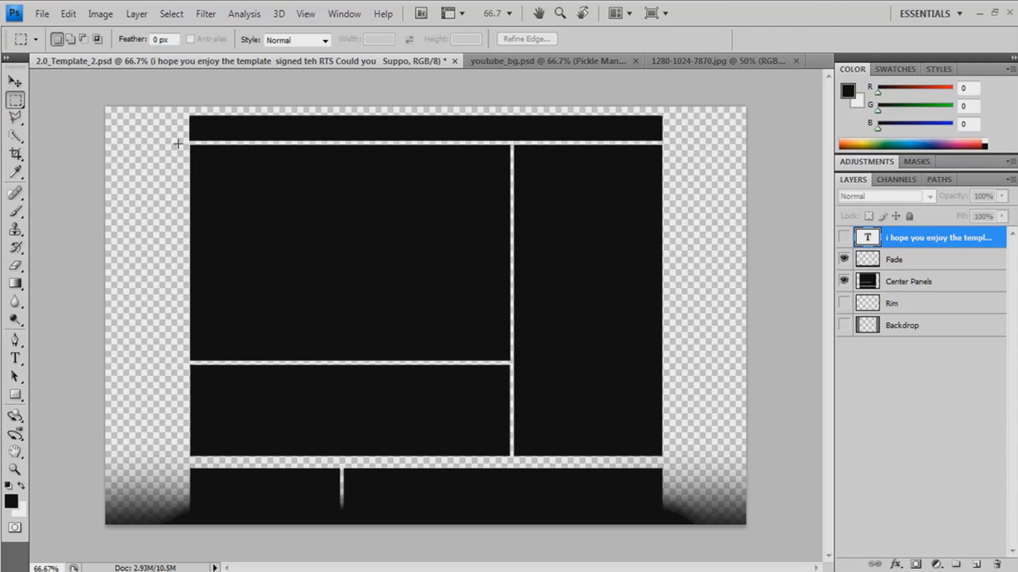
# - Marquee the large upper-left panel and delete it from the Center Panels layer
pyautogui.moveTo(177, 140); pyautogui.dragTo(501, 359)
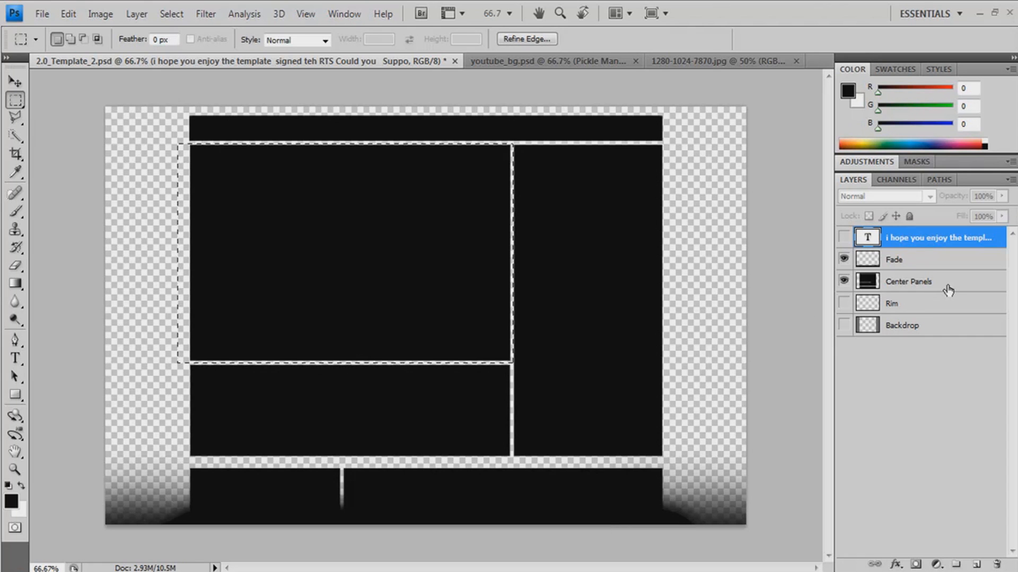
pyautogui.click(908, 281)
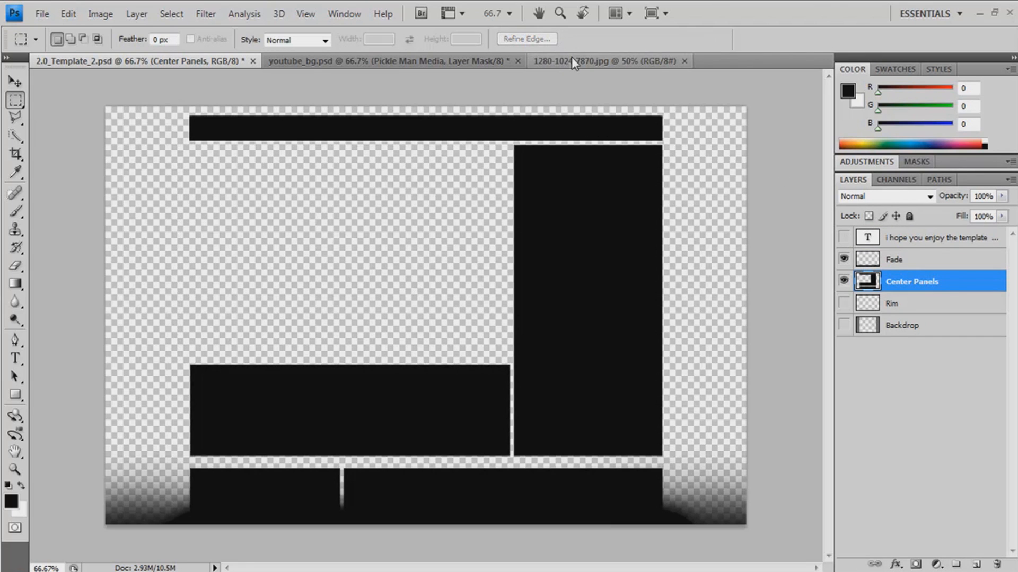
# - Bring the orange abstract art image forward as the active document
pyautogui.click(603, 61)
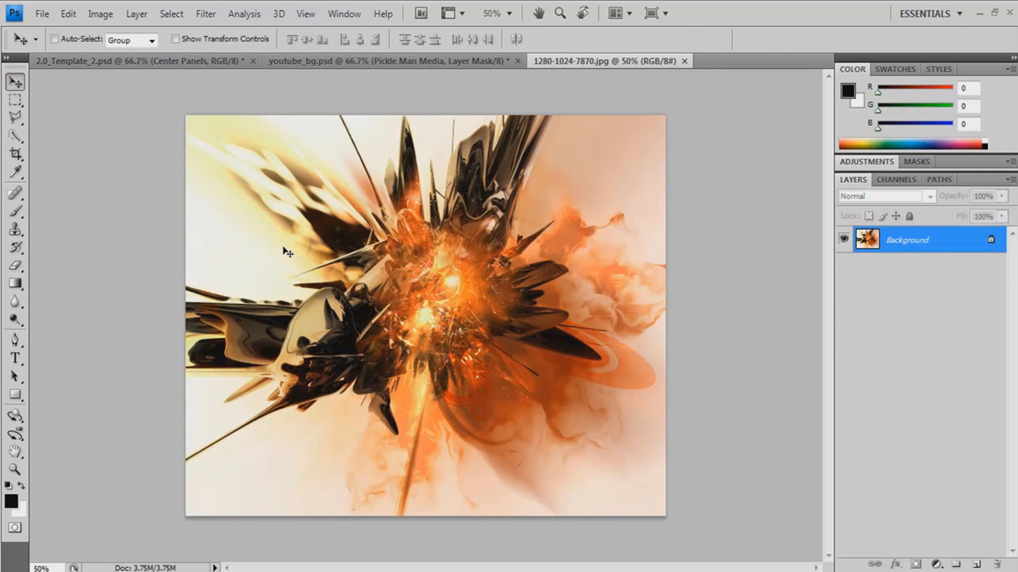
pyautogui.moveTo(184, 73)
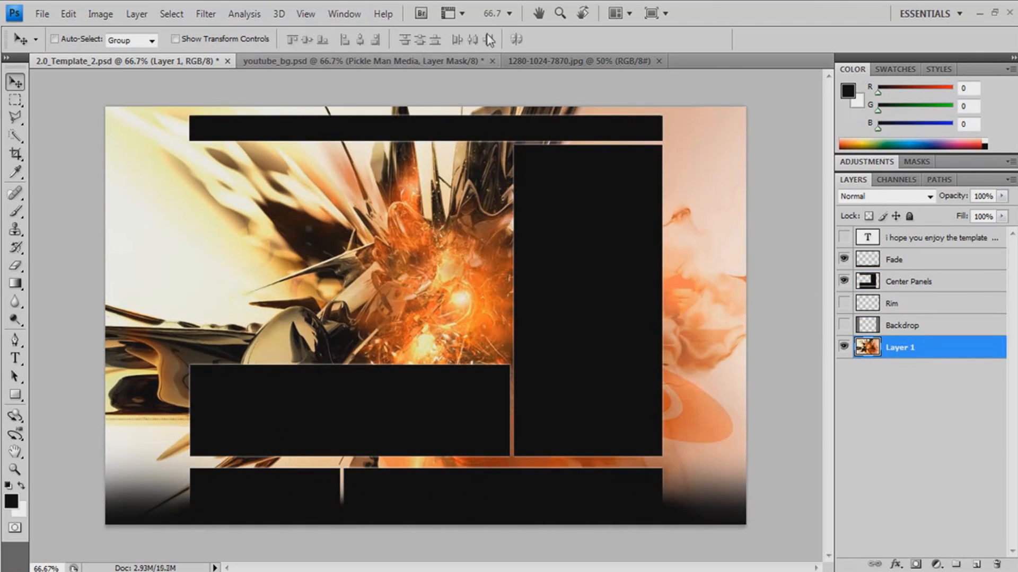
# - Apply a Lens Flare centred on the art's bright burst with lowered brightness
pyautogui.click(205, 12)
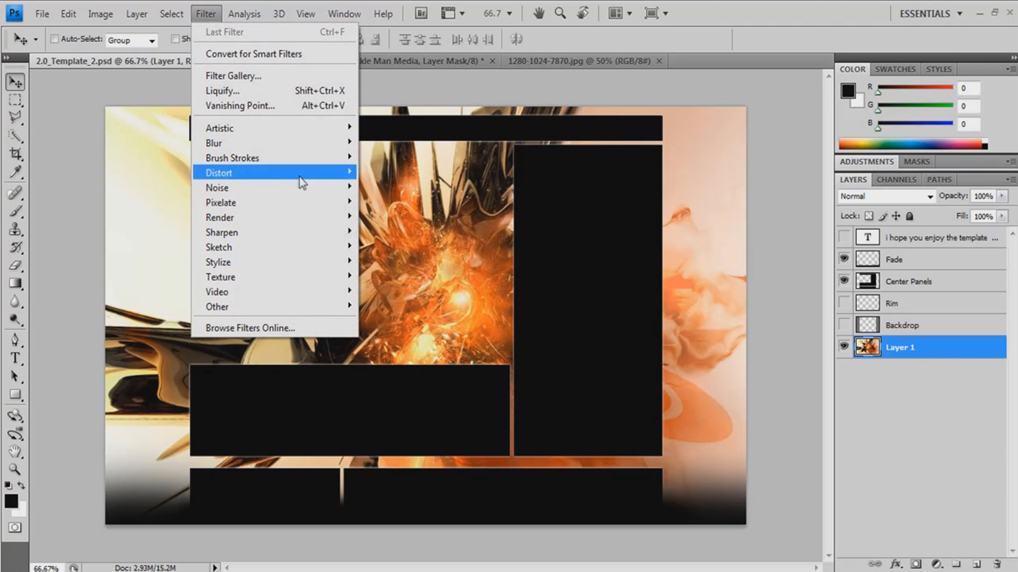
pyautogui.moveTo(233, 247)
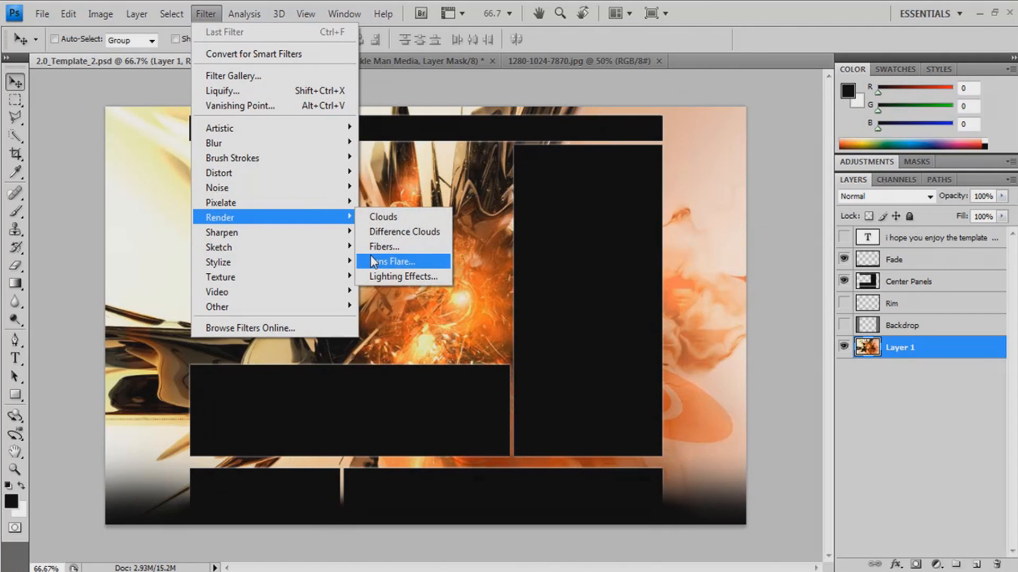
pyautogui.click(392, 261)
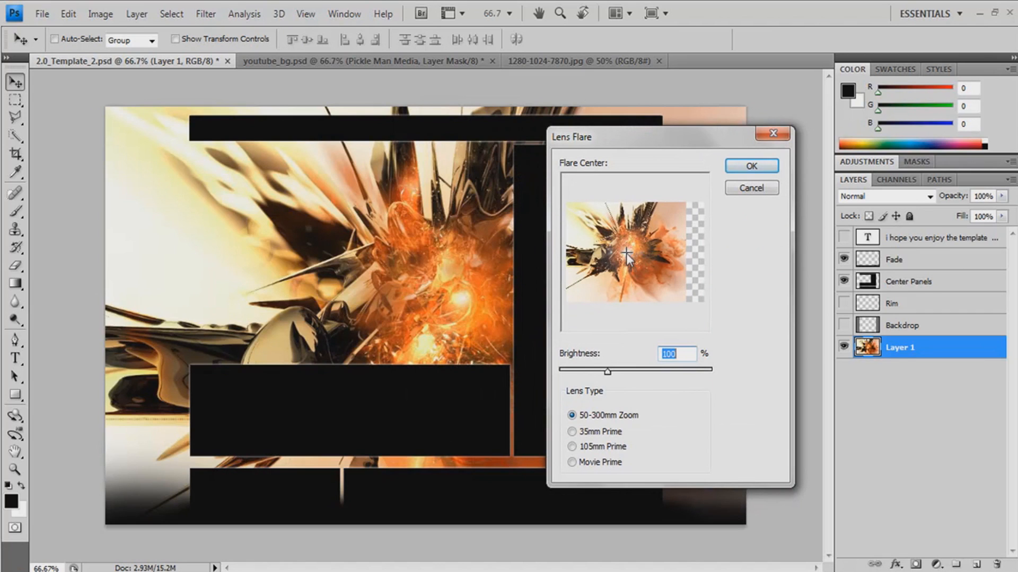
pyautogui.moveTo(626, 253); pyautogui.dragTo(660, 260)
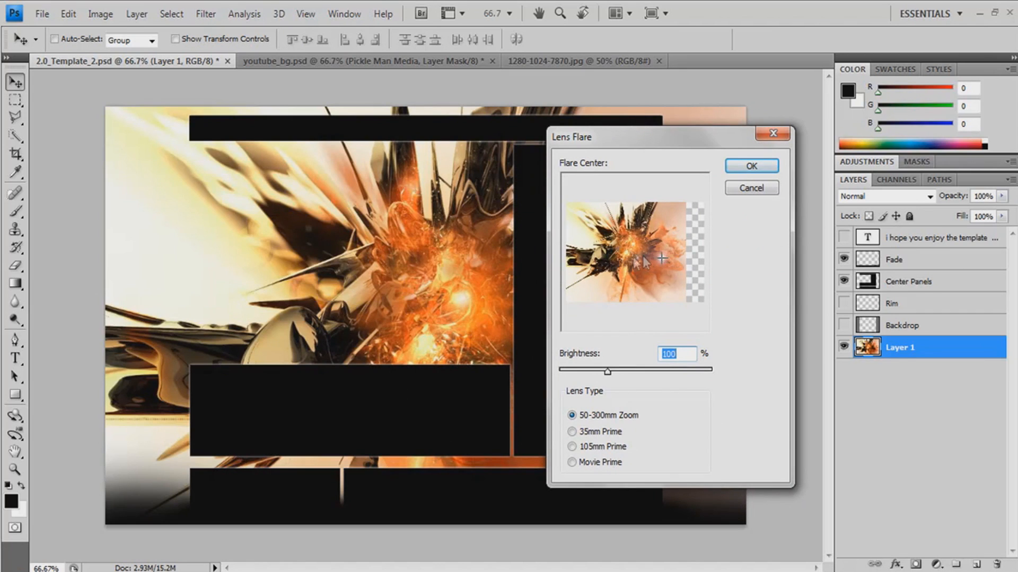
pyautogui.moveTo(607, 371); pyautogui.dragTo(577, 371)
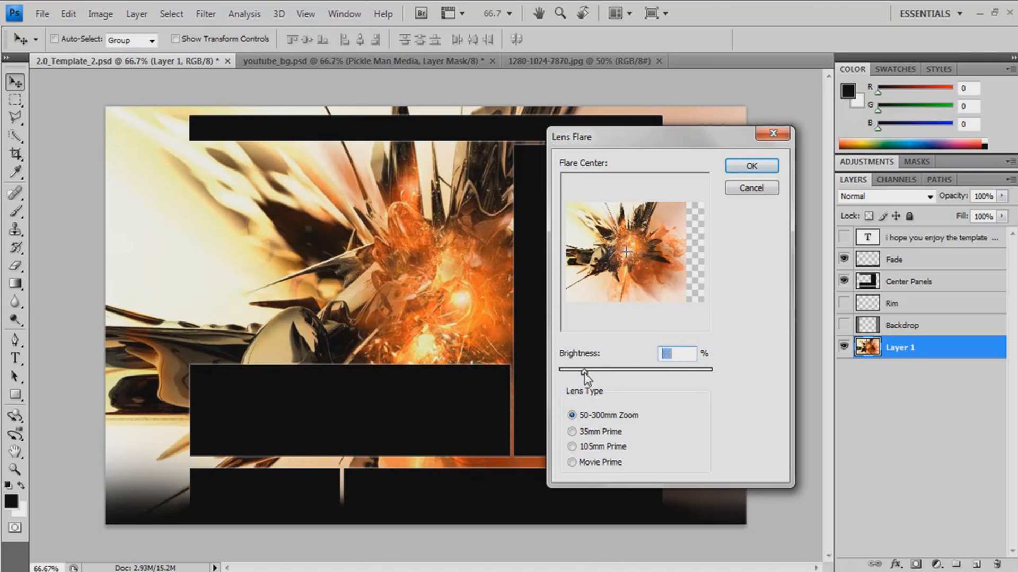
pyautogui.moveTo(574, 369); pyautogui.dragTo(587, 369)
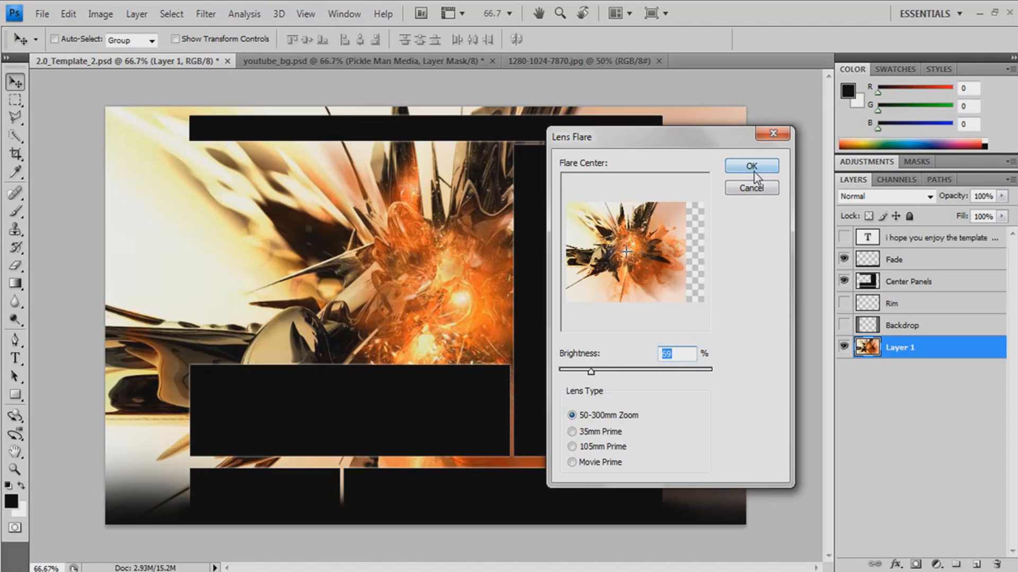
pyautogui.click(750, 166)
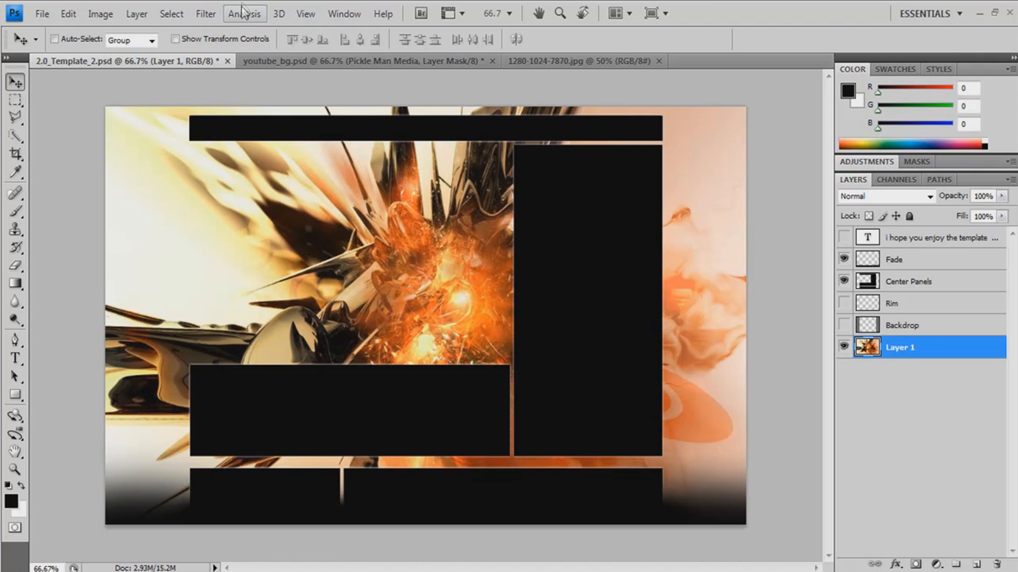
pyautogui.click(204, 12)
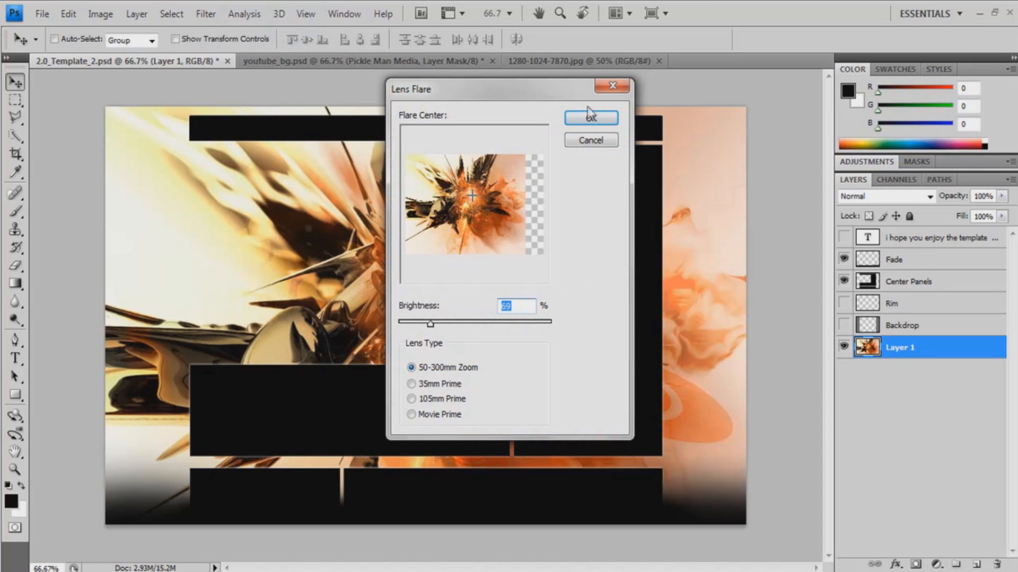
pyautogui.click(589, 118)
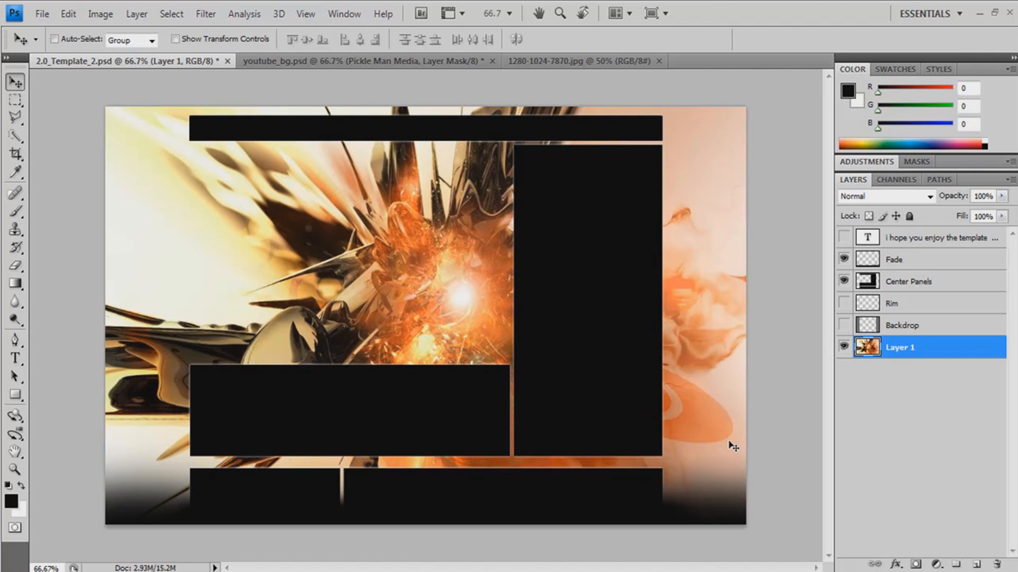
pyautogui.moveTo(851, 336)
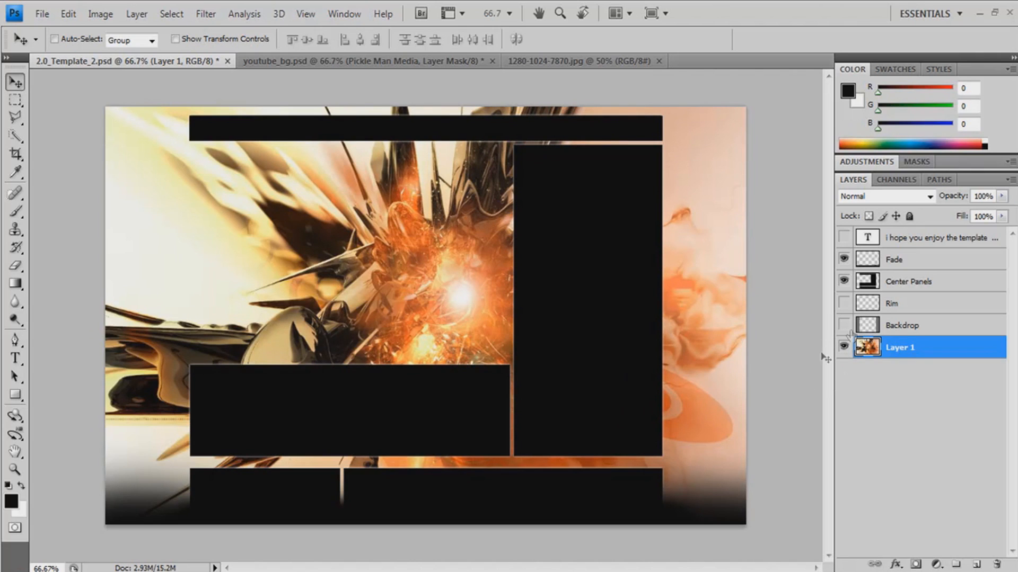
pyautogui.click(909, 281)
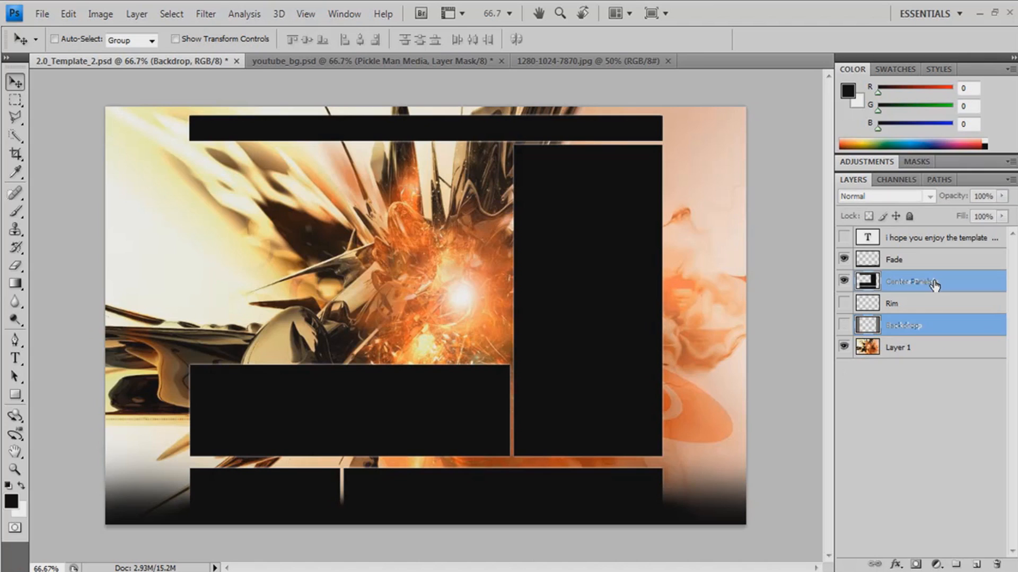
pyautogui.click(912, 281)
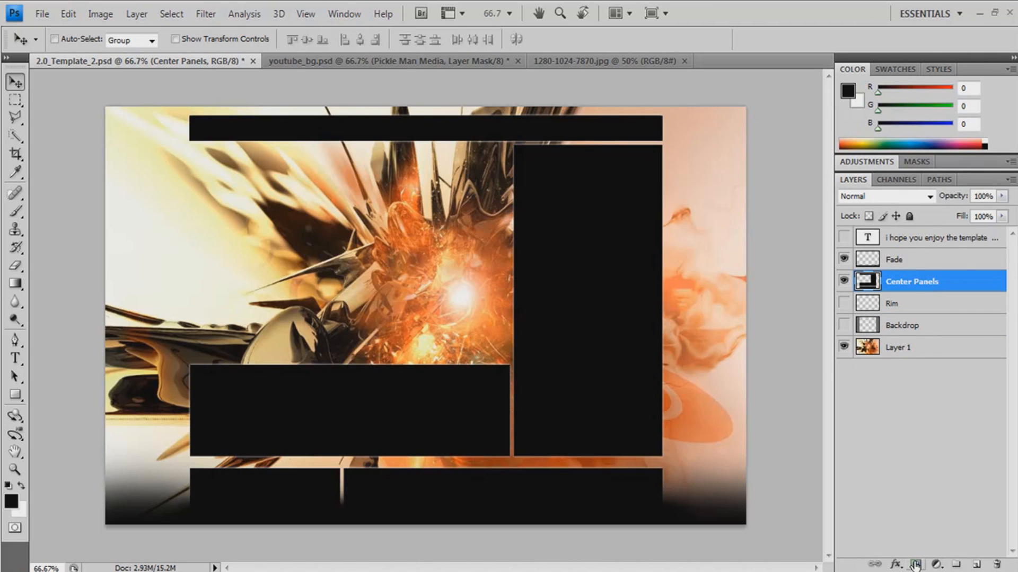
# - Add a layer mask to Center Panels and fill it with a black-white-black gradient so the panels fade
pyautogui.click(916, 563)
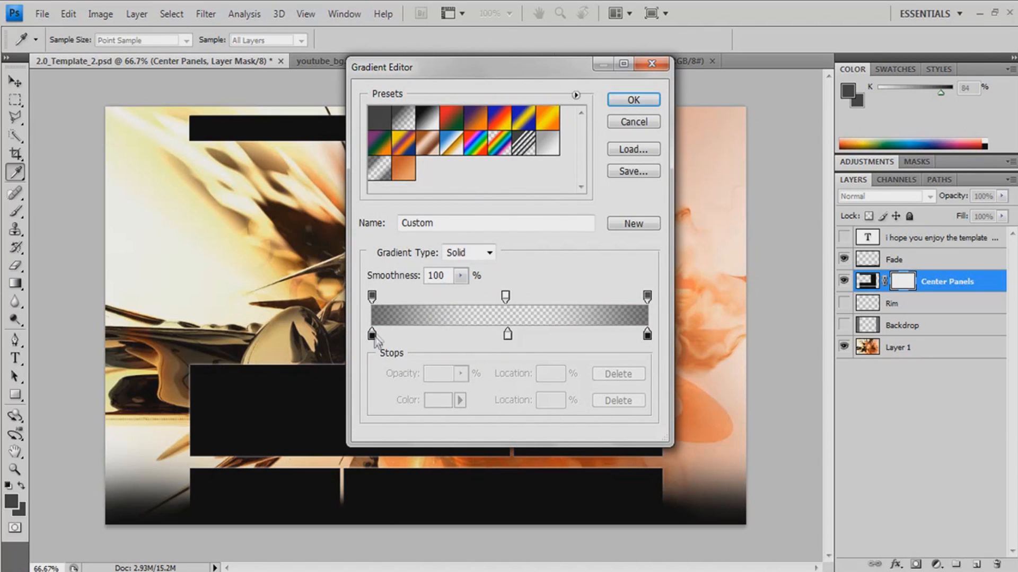
pyautogui.click(647, 334)
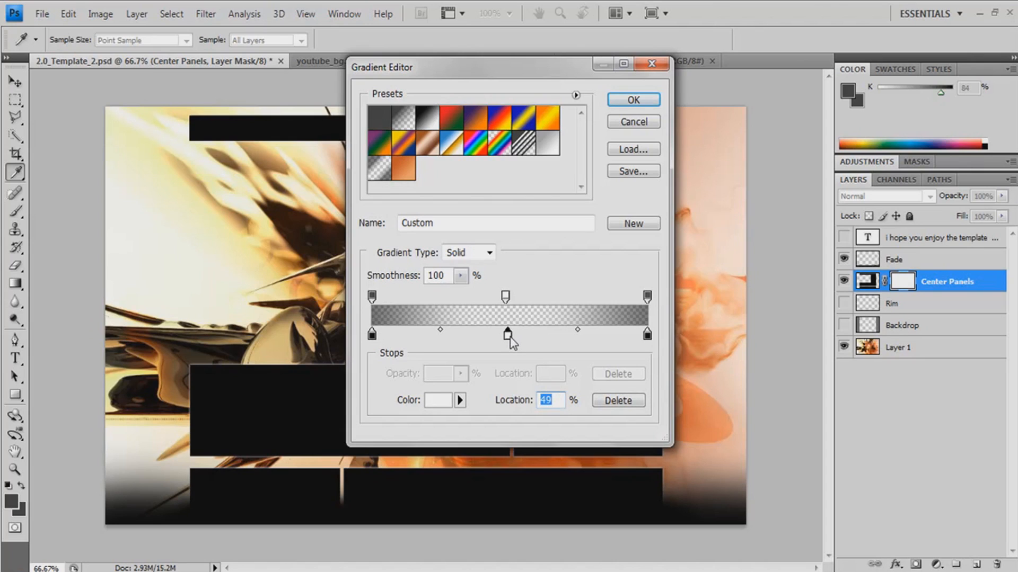
pyautogui.moveTo(438, 368)
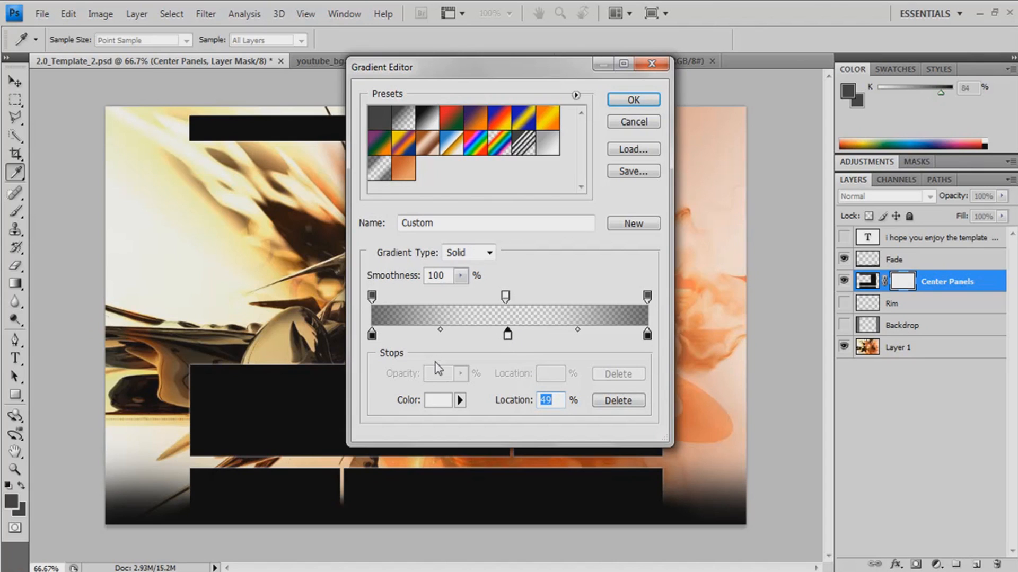
pyautogui.click(504, 296)
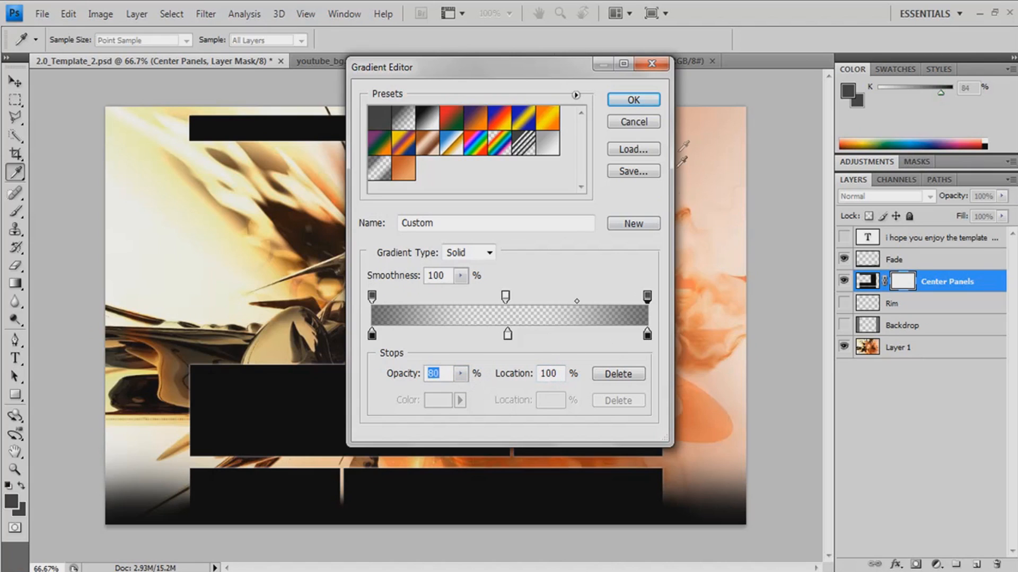
pyautogui.click(633, 100)
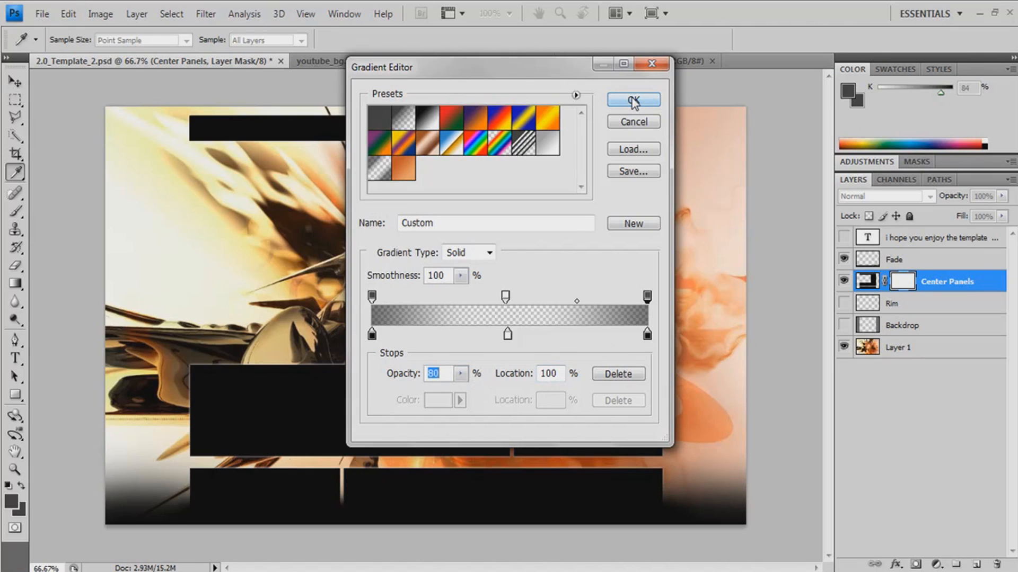
pyautogui.click(632, 100)
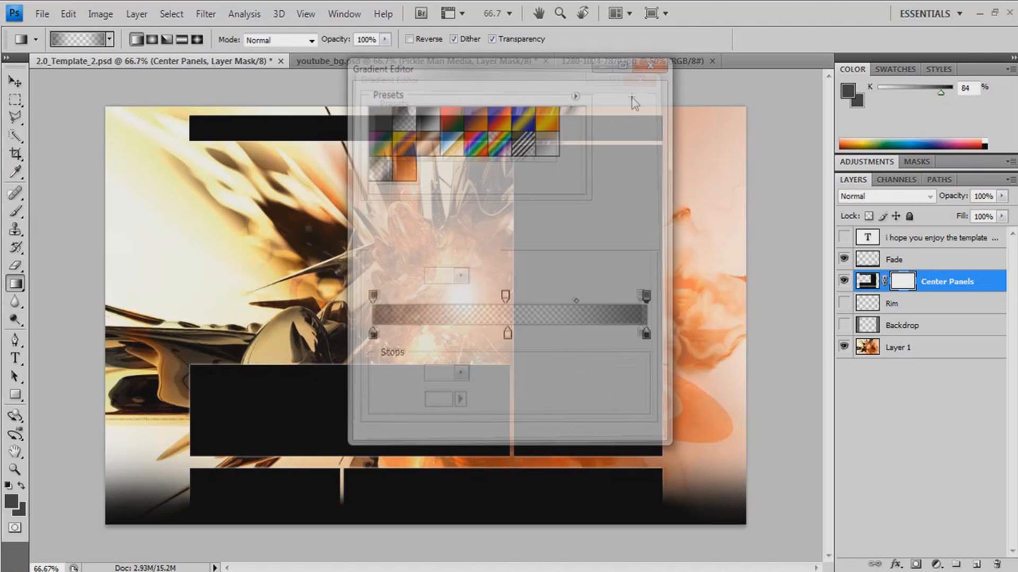
pyautogui.click(650, 65)
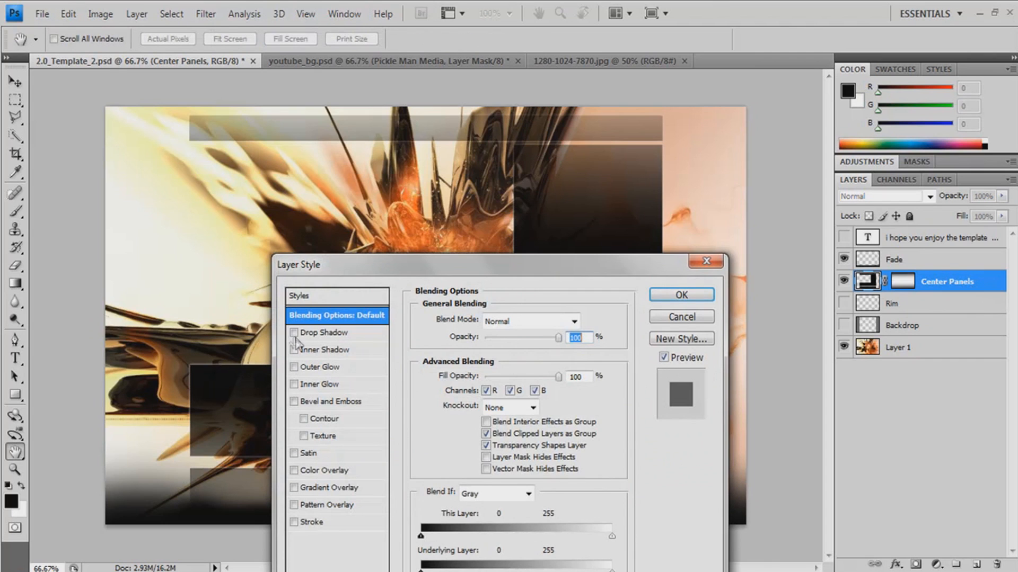
# - Enable Drop Shadow on Center Panels with zero distance, spread 13 and size 35
pyautogui.click(294, 332)
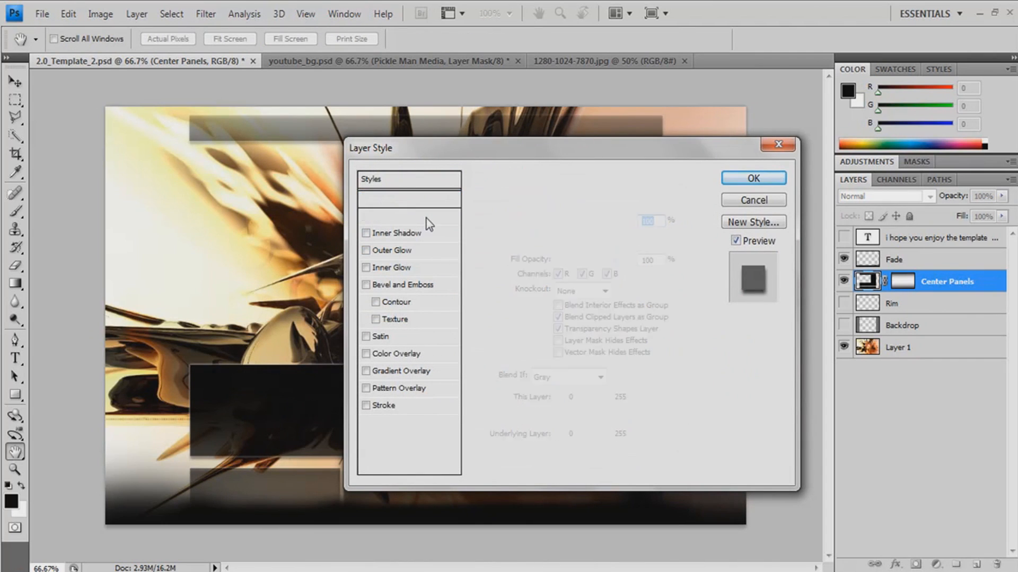
pyautogui.click(394, 216)
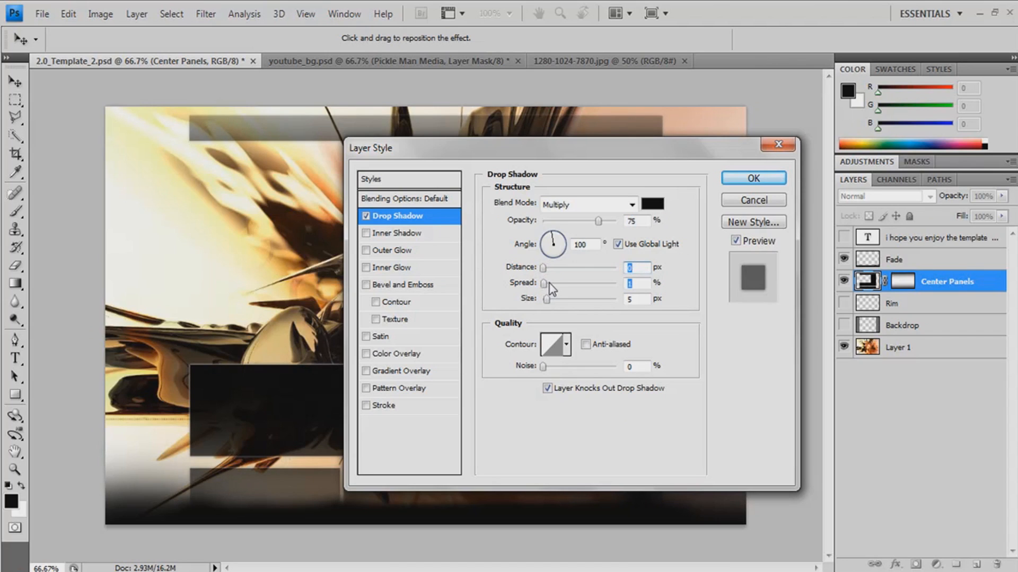
pyautogui.moveTo(542, 299); pyautogui.dragTo(580, 299)
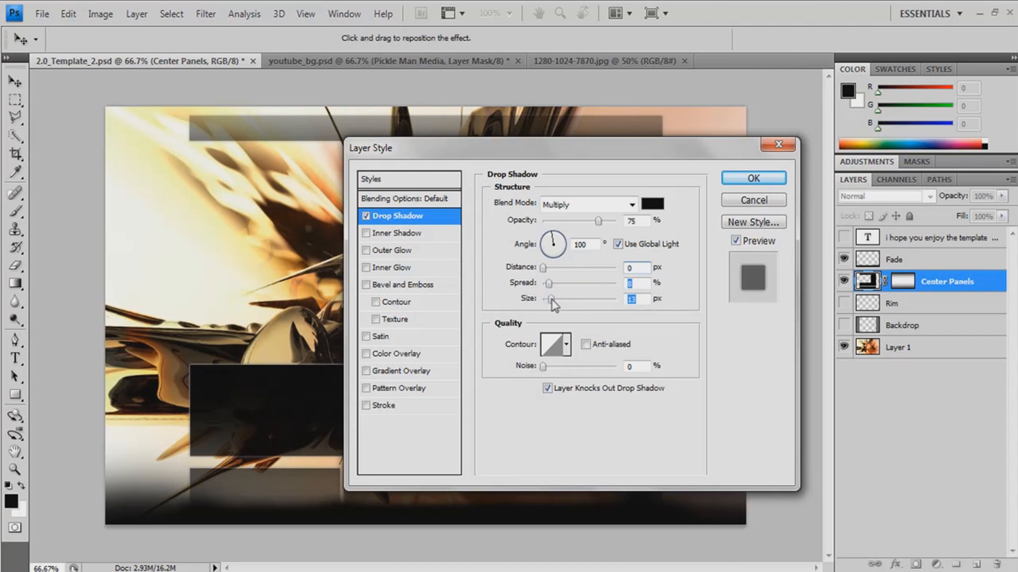
pyautogui.moveTo(553, 299); pyautogui.dragTo(550, 299)
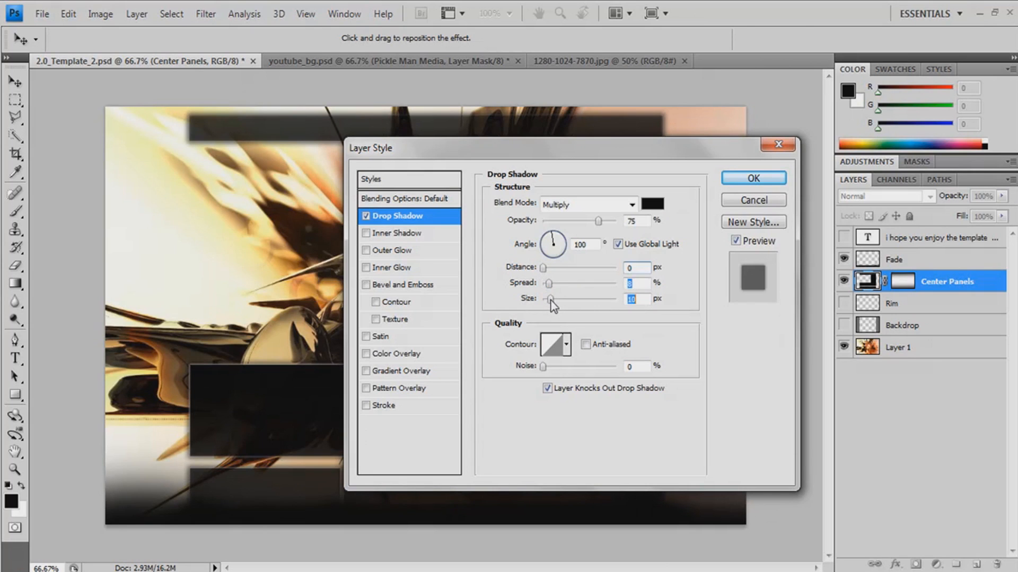
pyautogui.moveTo(550, 299); pyautogui.dragTo(545, 298)
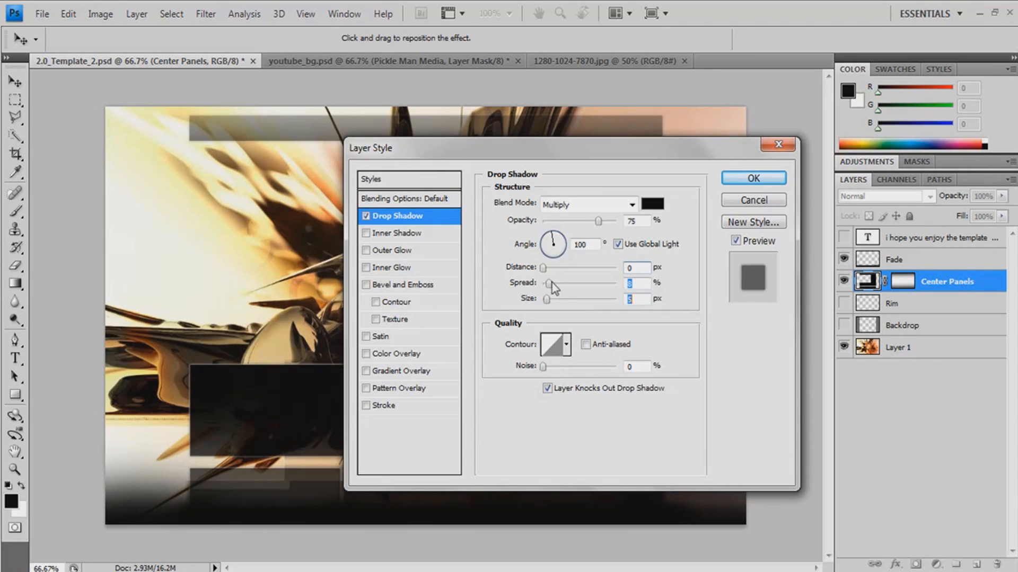
pyautogui.moveTo(547, 297); pyautogui.dragTo(550, 297)
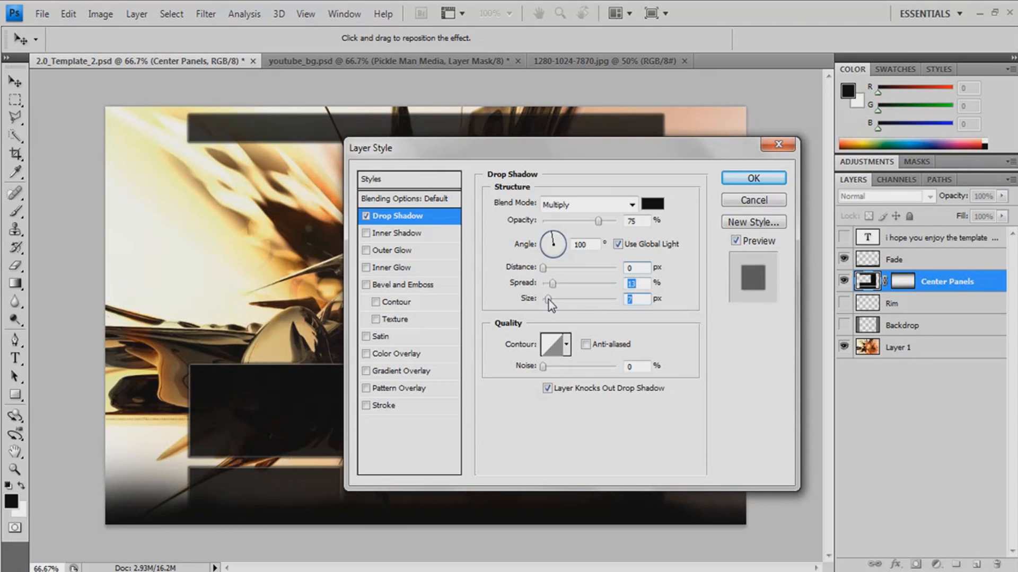
pyautogui.moveTo(549, 299); pyautogui.dragTo(555, 299)
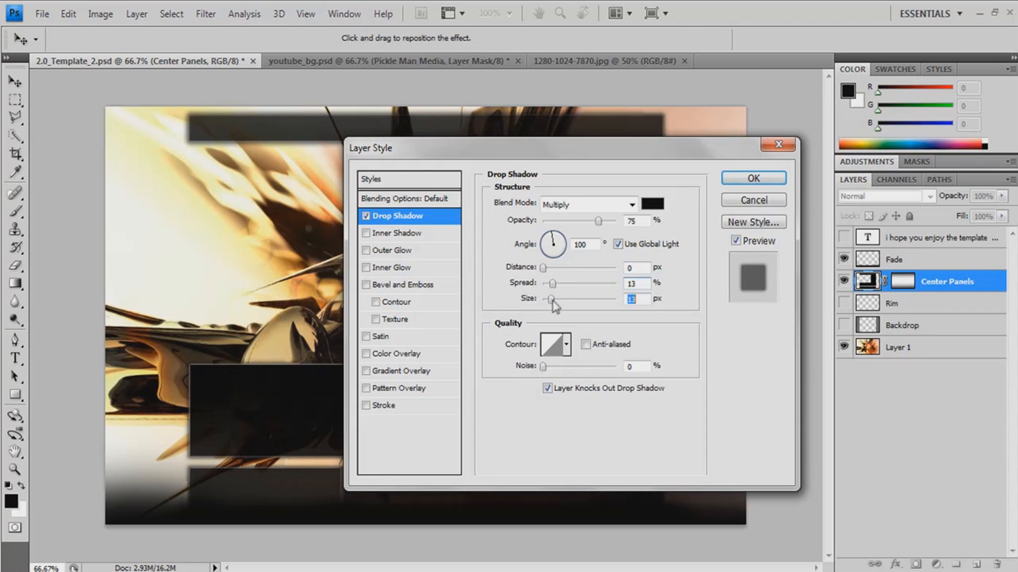
pyautogui.moveTo(554, 300); pyautogui.dragTo(554, 300)
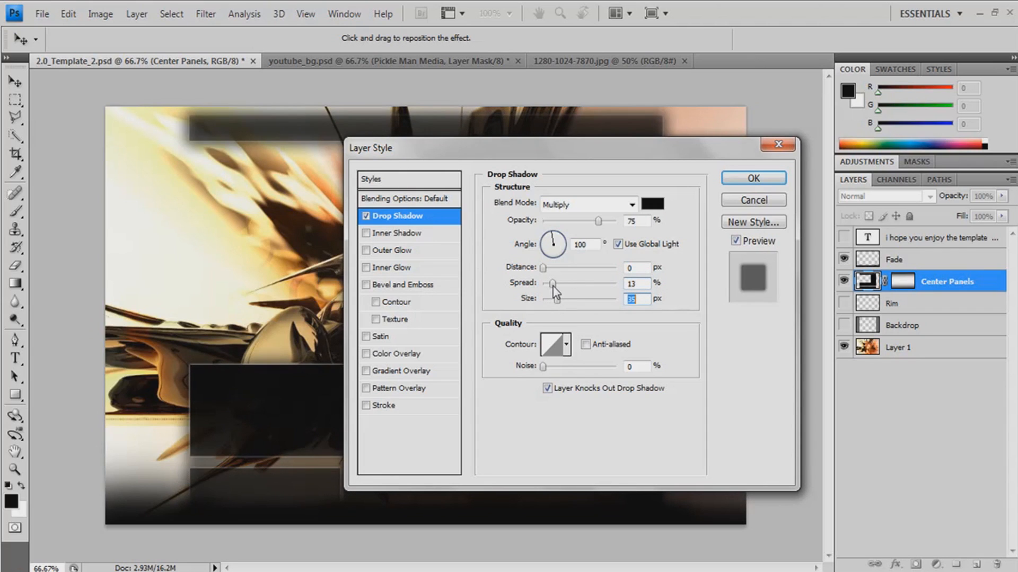
# - Confirm the shadow, group all layers into Group 1 and add an empty Layer 2 above
pyautogui.click(751, 178)
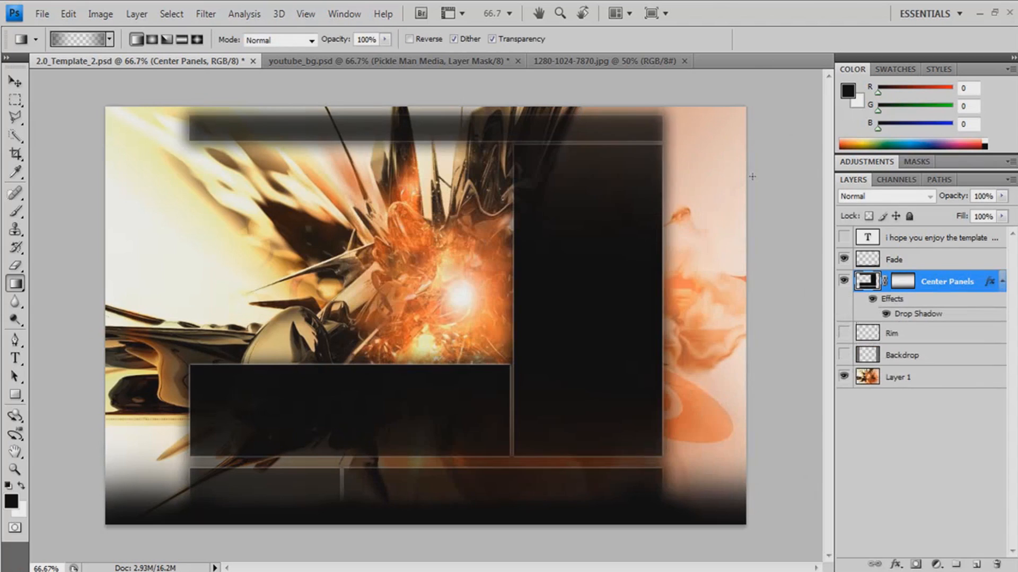
pyautogui.moveTo(942, 250)
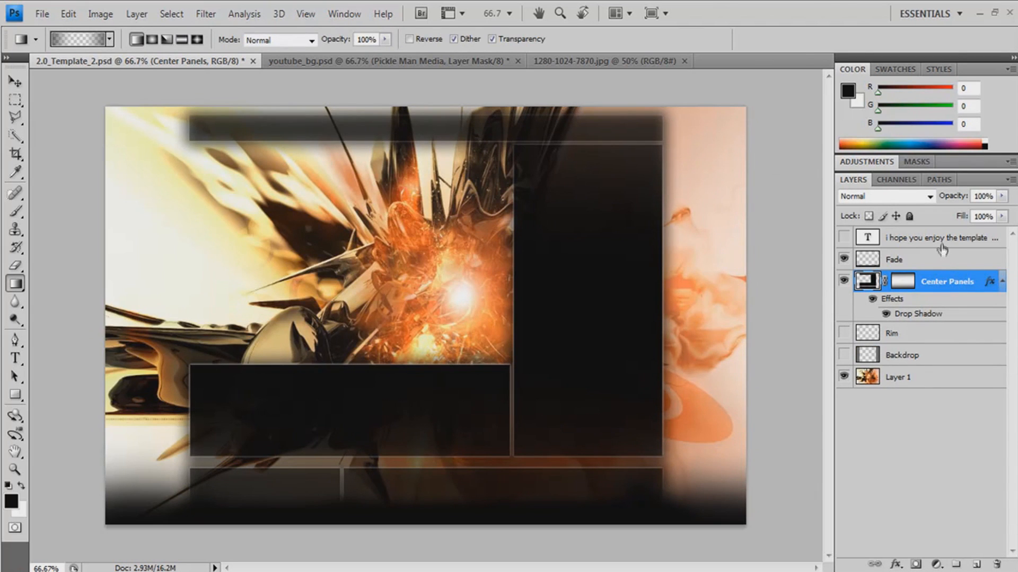
pyautogui.click(938, 236)
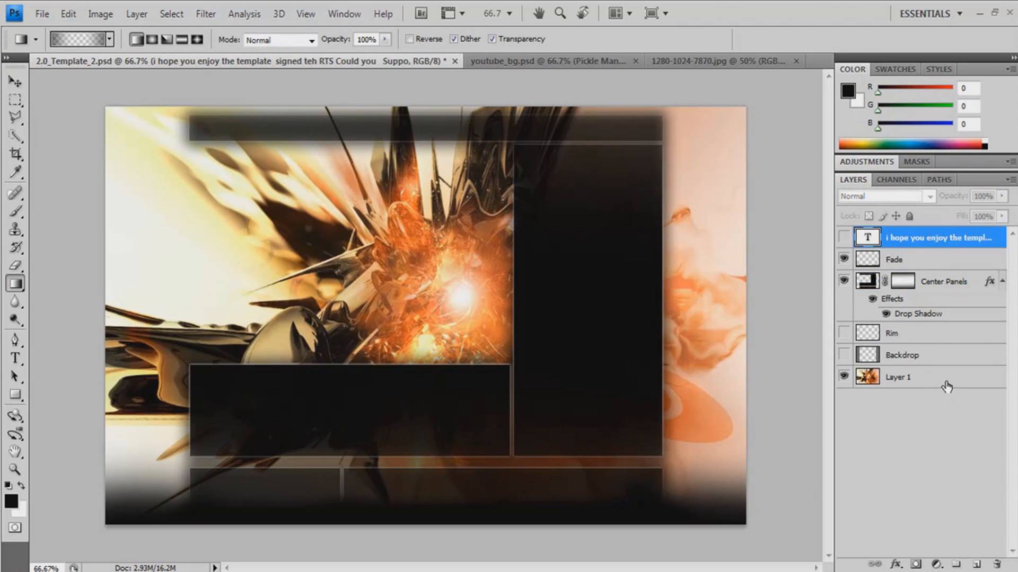
pyautogui.click(956, 564)
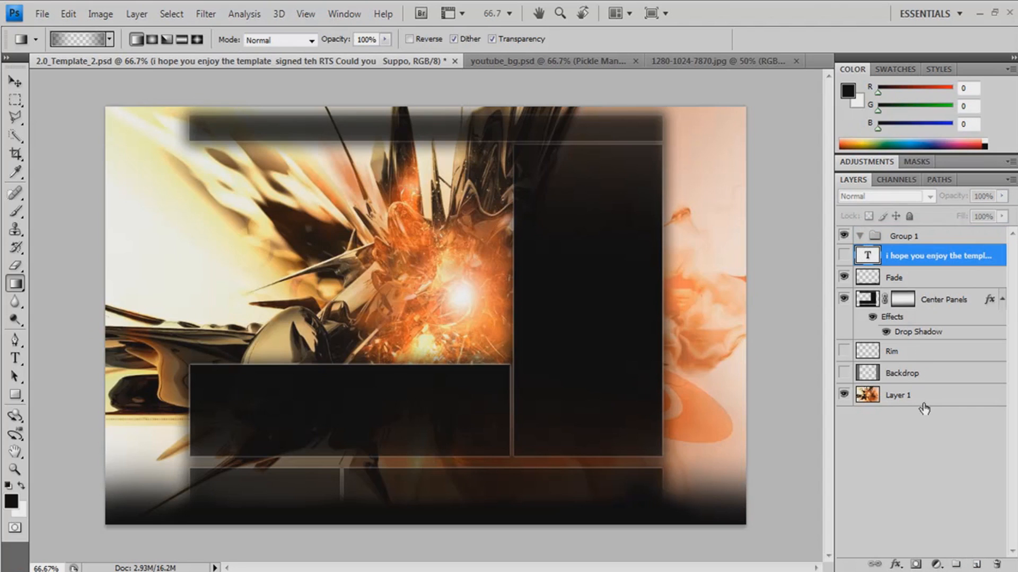
pyautogui.click(899, 394)
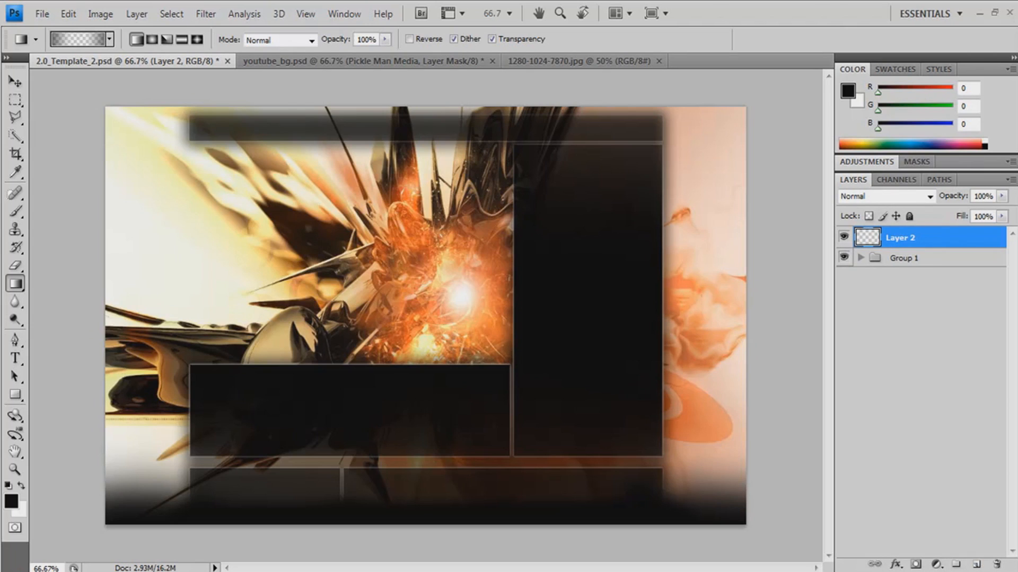
# - Type the PICKLEMANMEDIA title in the top dark banner with the Horizontal Type tool
pyautogui.click(16, 359)
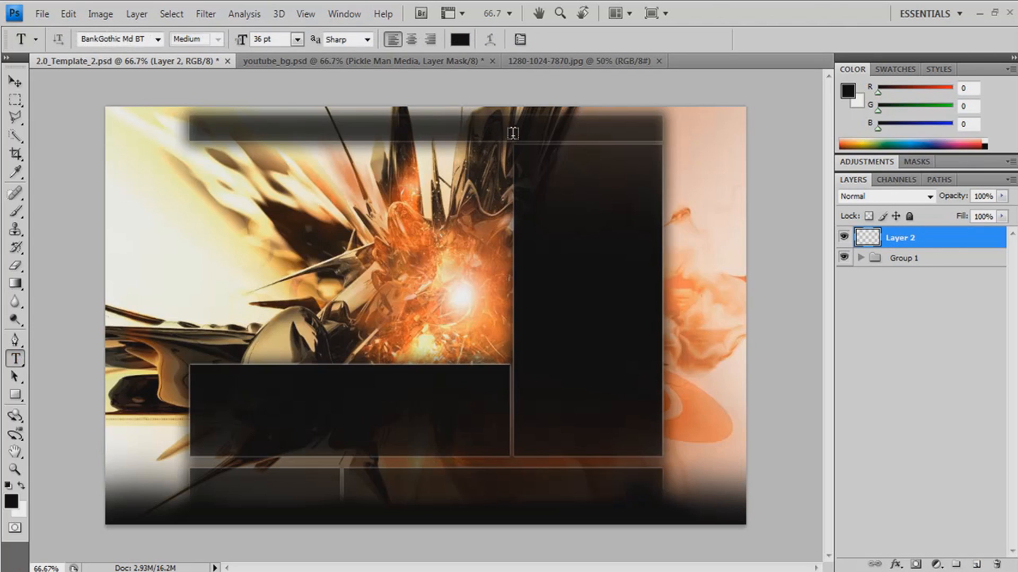
pyautogui.click(512, 133)
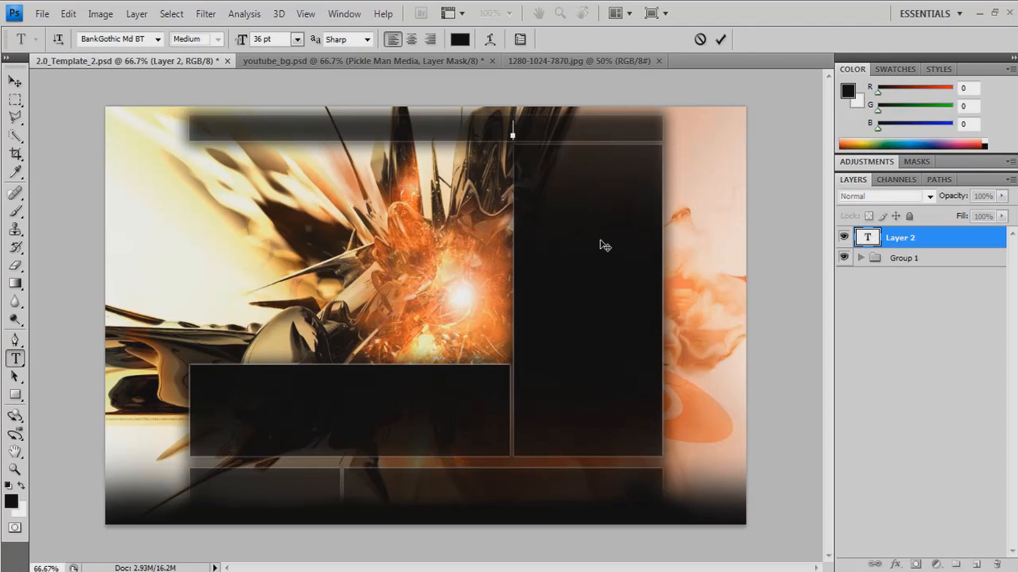
pyautogui.click(575, 130)
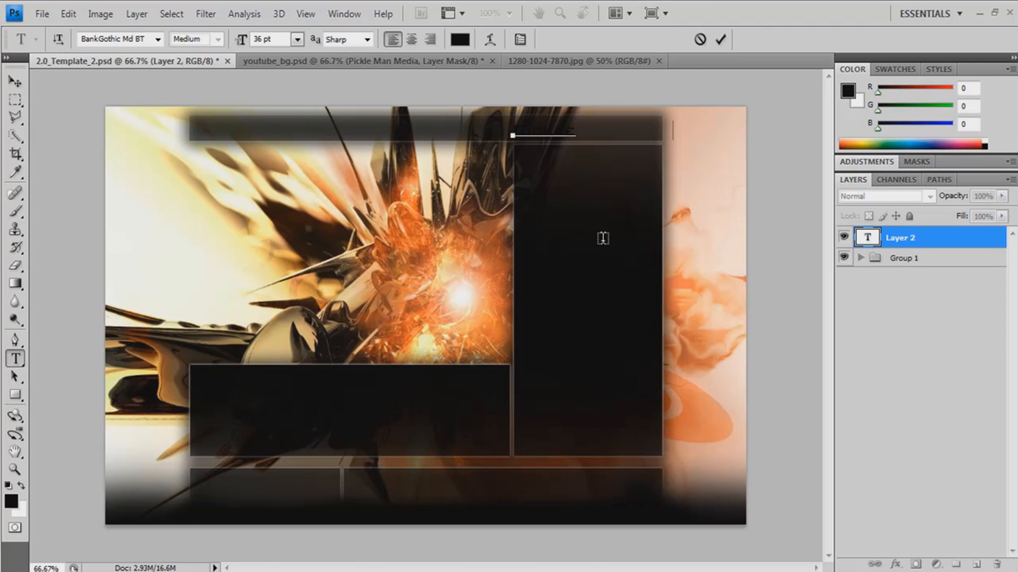
pyautogui.write('ManMedia')
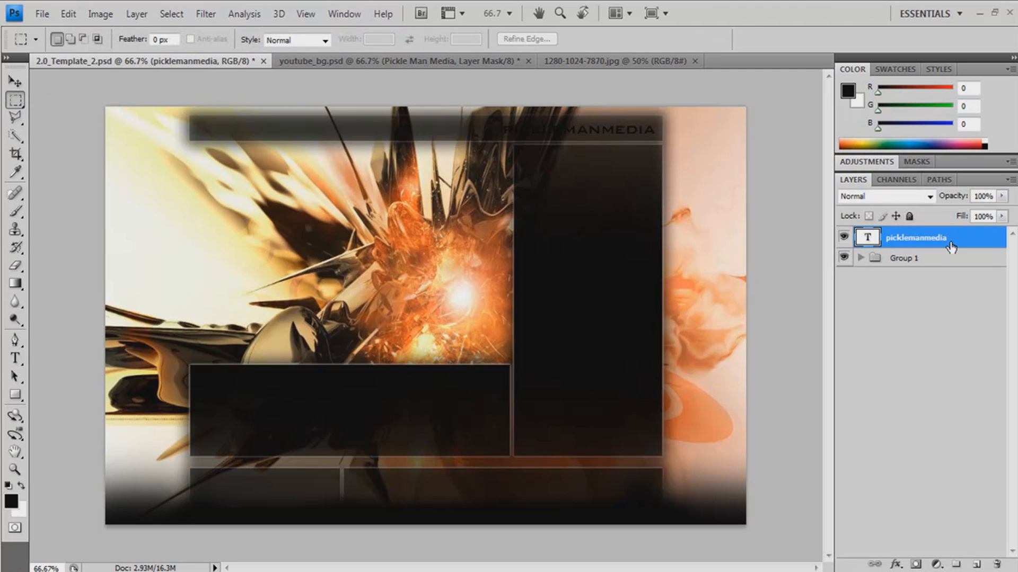
# - Set the foreground colour to orange and colour the whole title with it
pyautogui.doubleClick(914, 237)
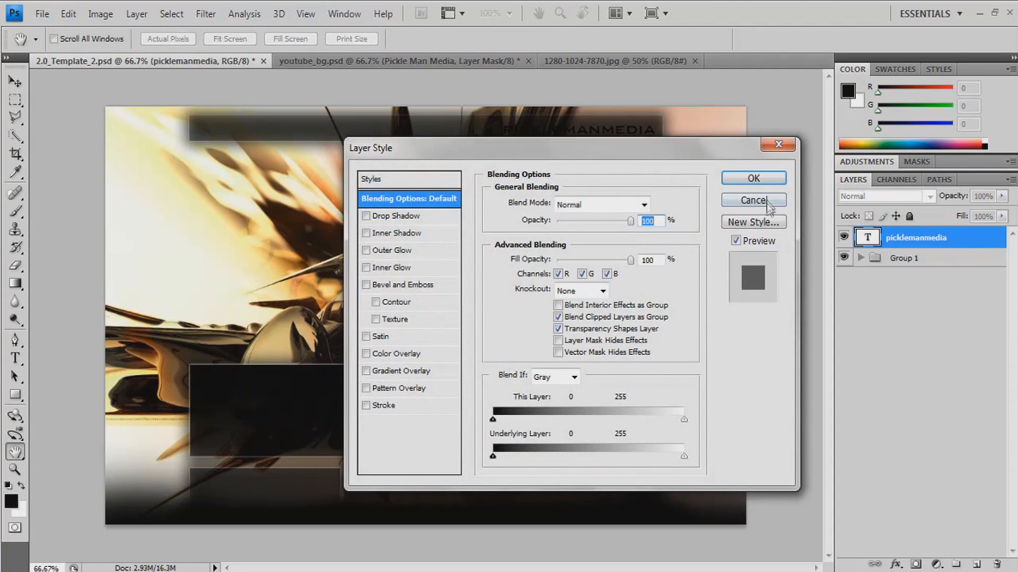
pyautogui.click(753, 200)
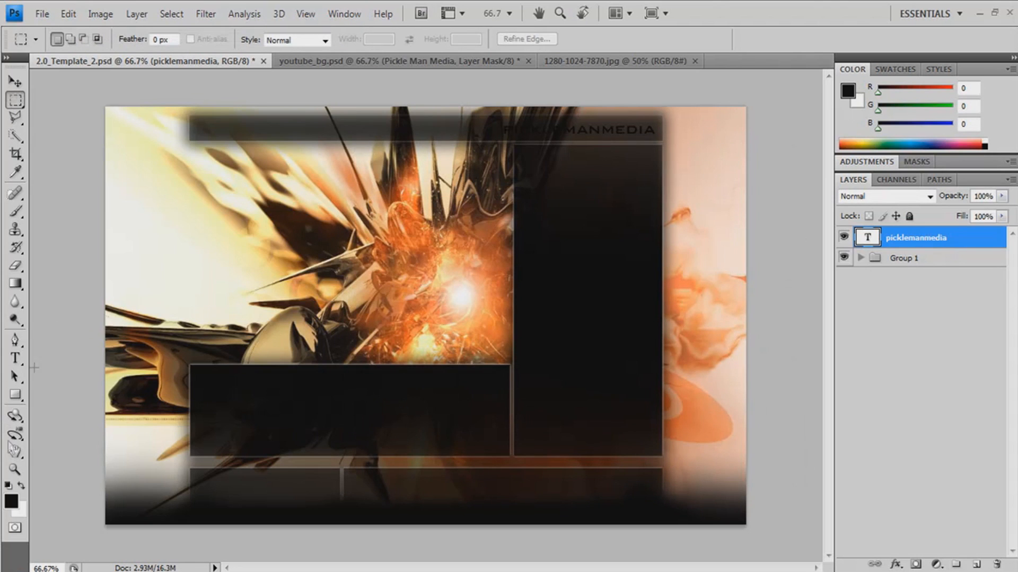
pyautogui.click(11, 501)
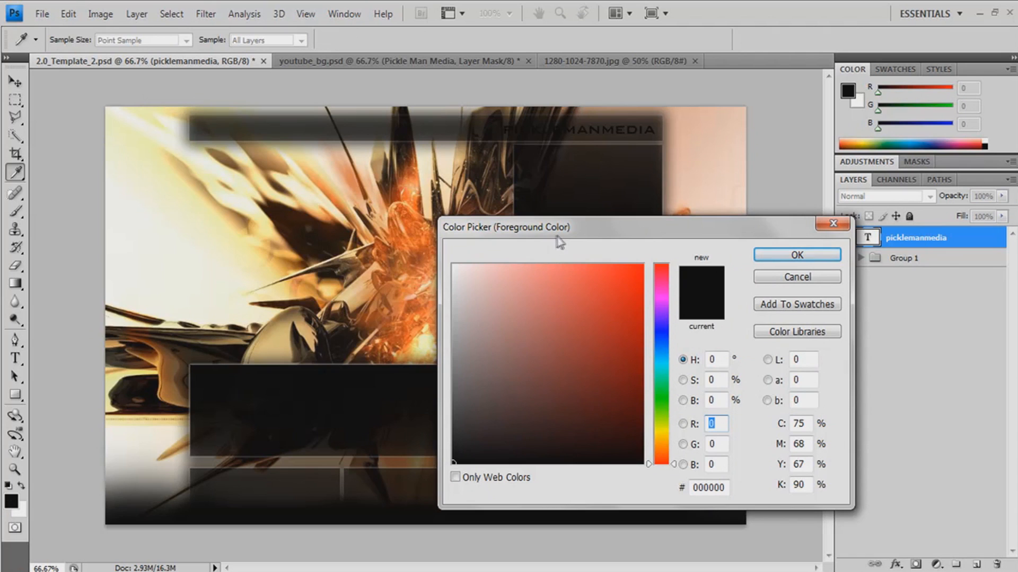
pyautogui.moveTo(506, 227); pyautogui.dragTo(584, 248)
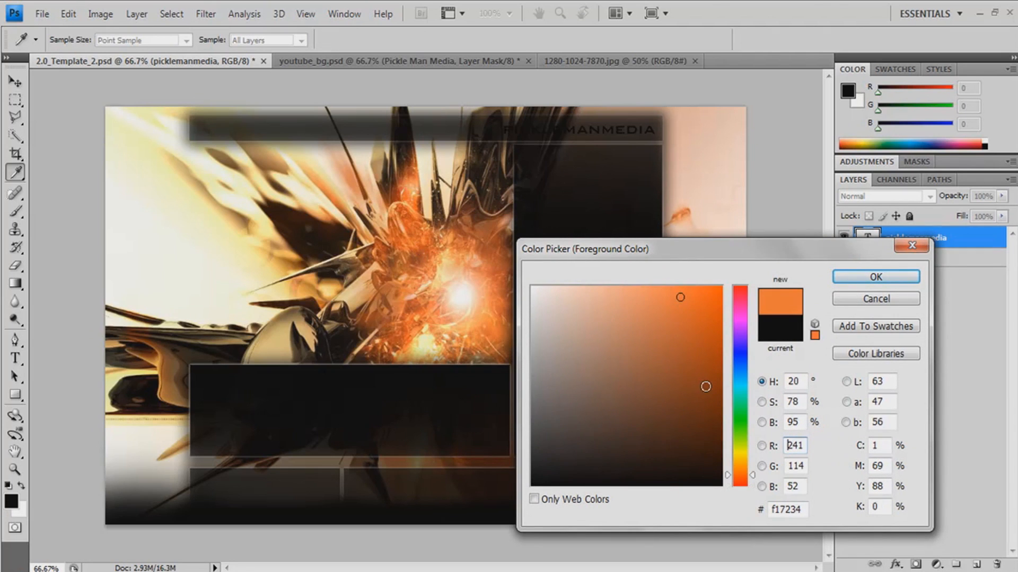
pyautogui.click(874, 275)
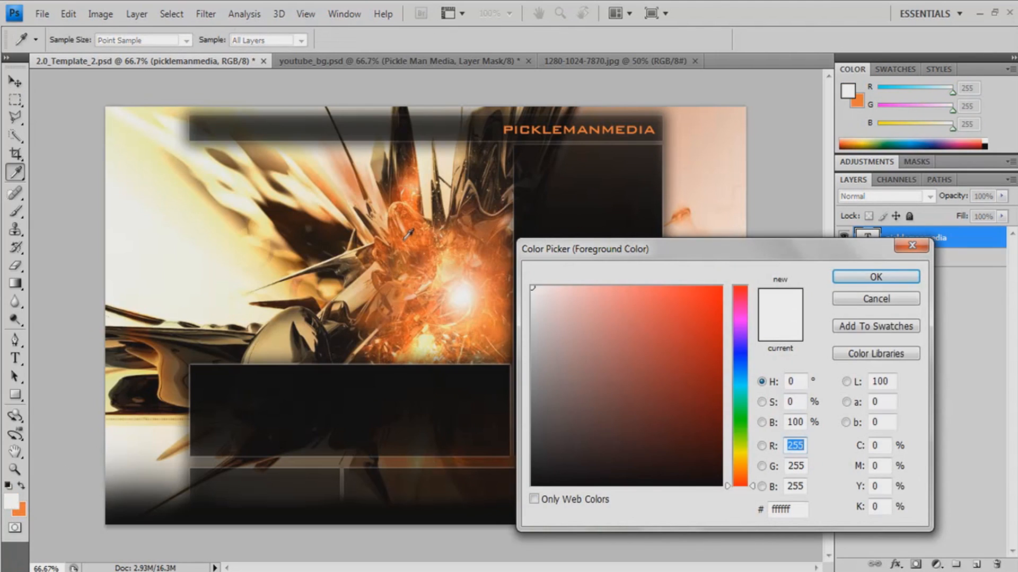
# - Recolour the MEDIA letters a dark brownish orange (#882f0b)
pyautogui.click(682, 317)
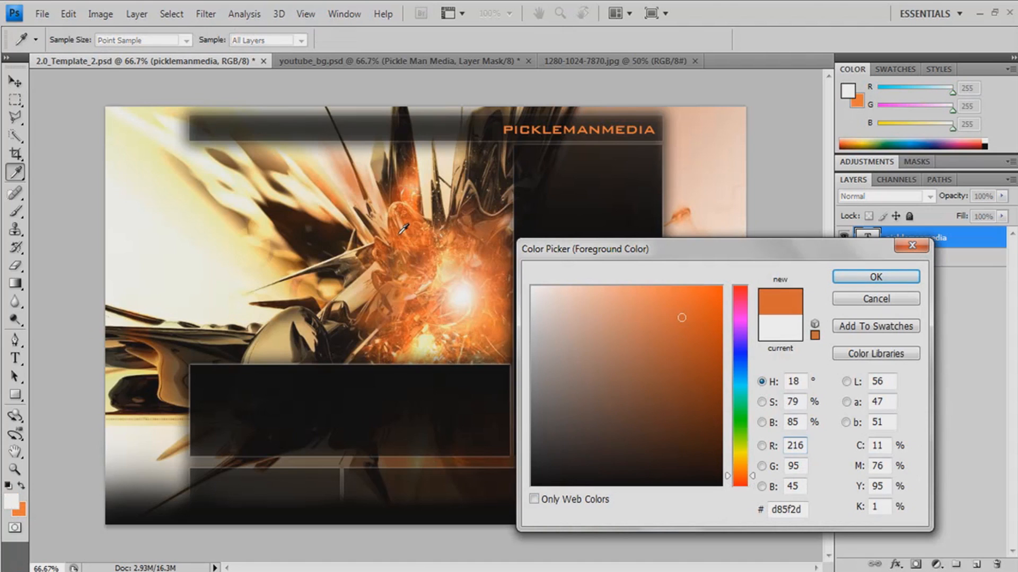
pyautogui.click(706, 379)
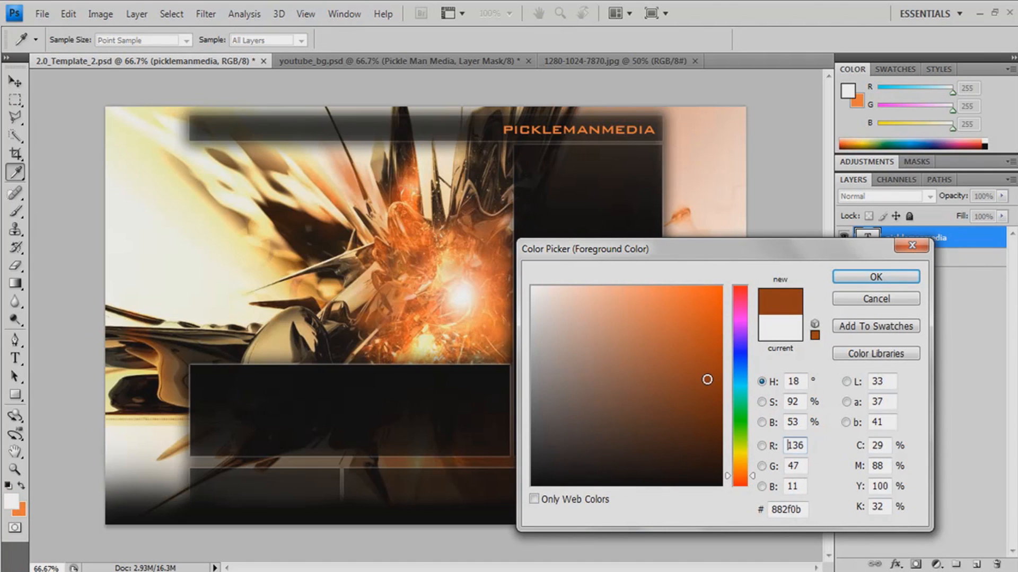
pyautogui.click(874, 276)
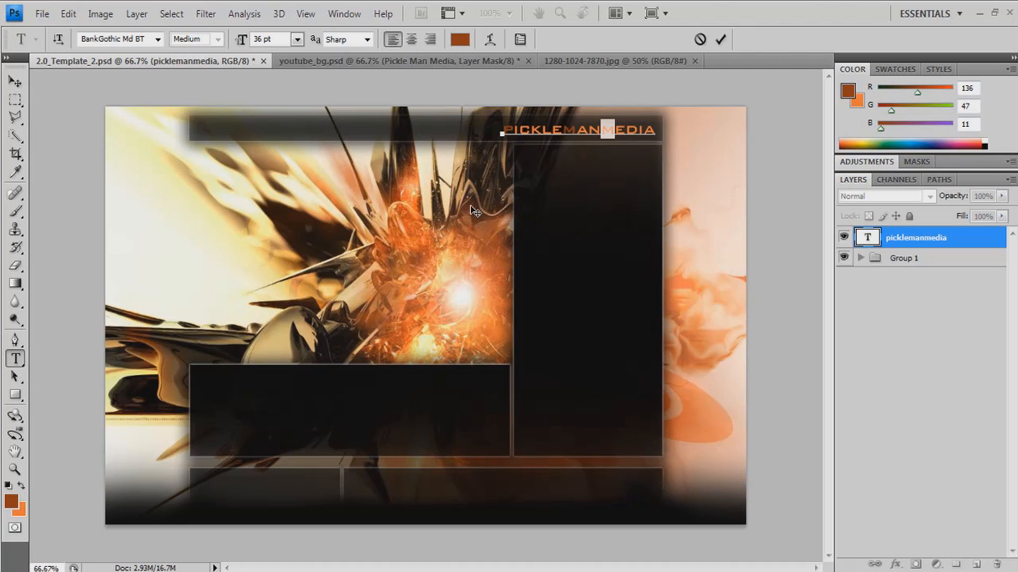
pyautogui.click(15, 80)
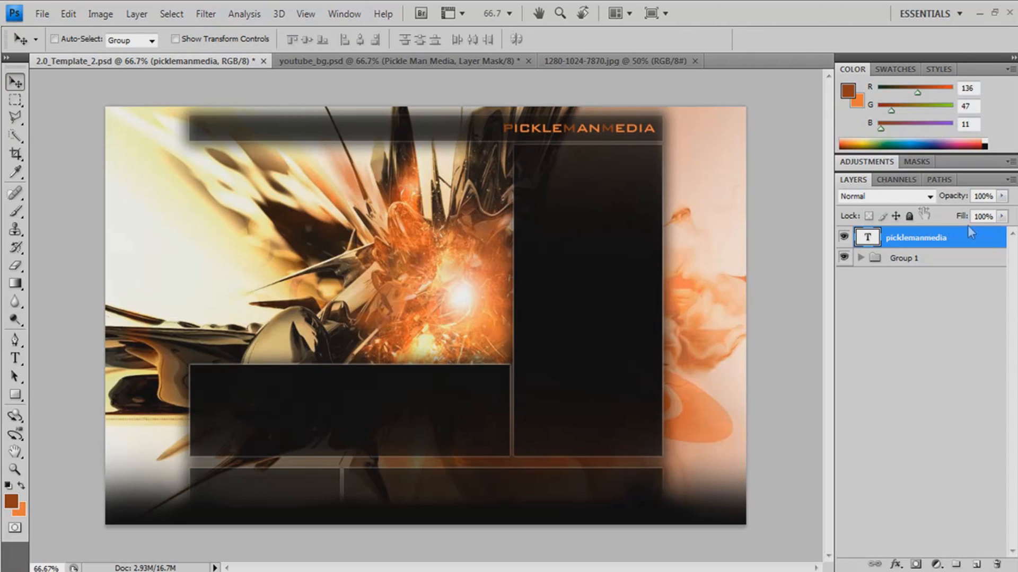
# - Duplicate the PICKLEMANMEDIA title layer to use as a reflection copy
pyautogui.rightClick(915, 236)
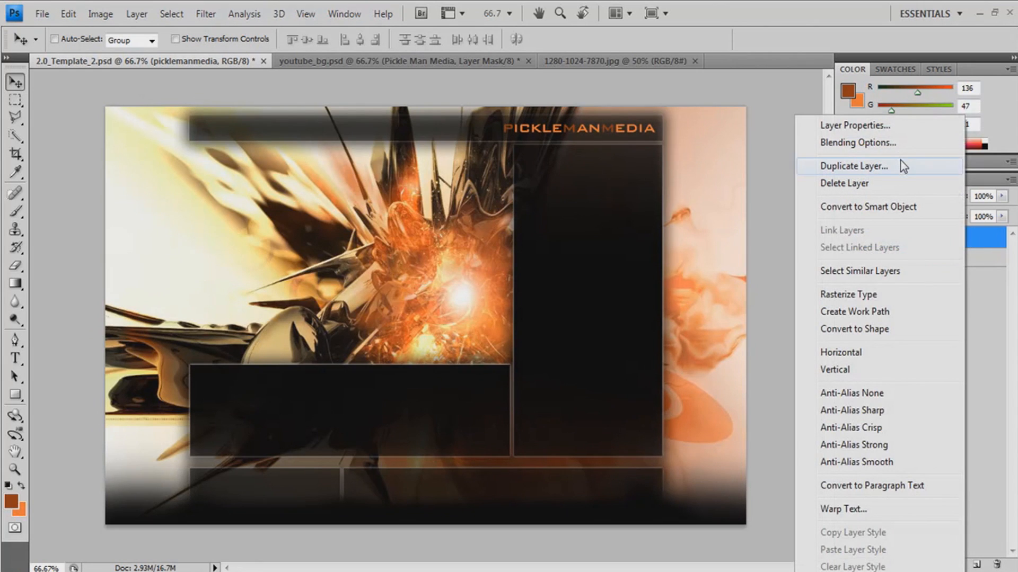
pyautogui.click(854, 167)
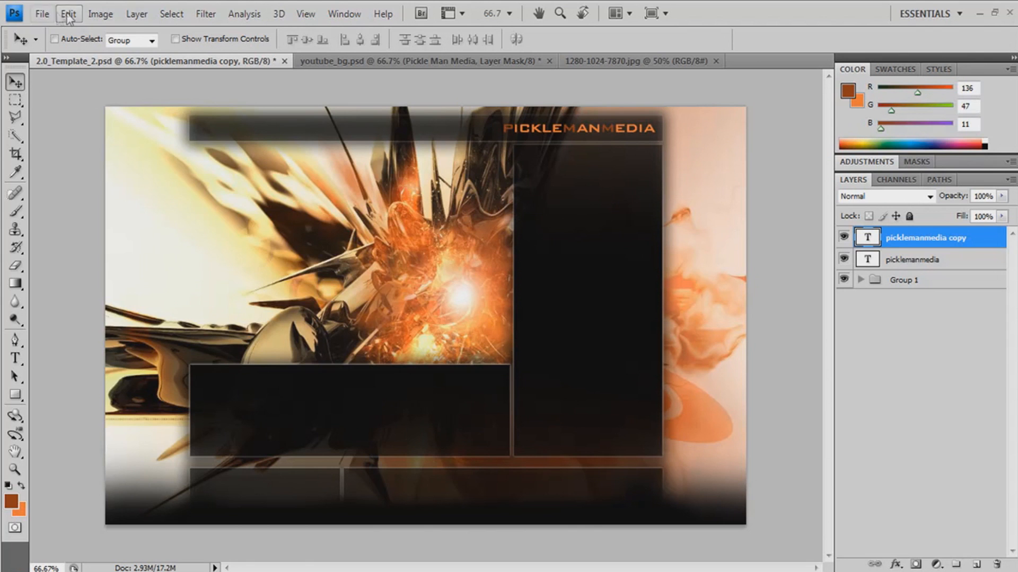
pyautogui.click(68, 14)
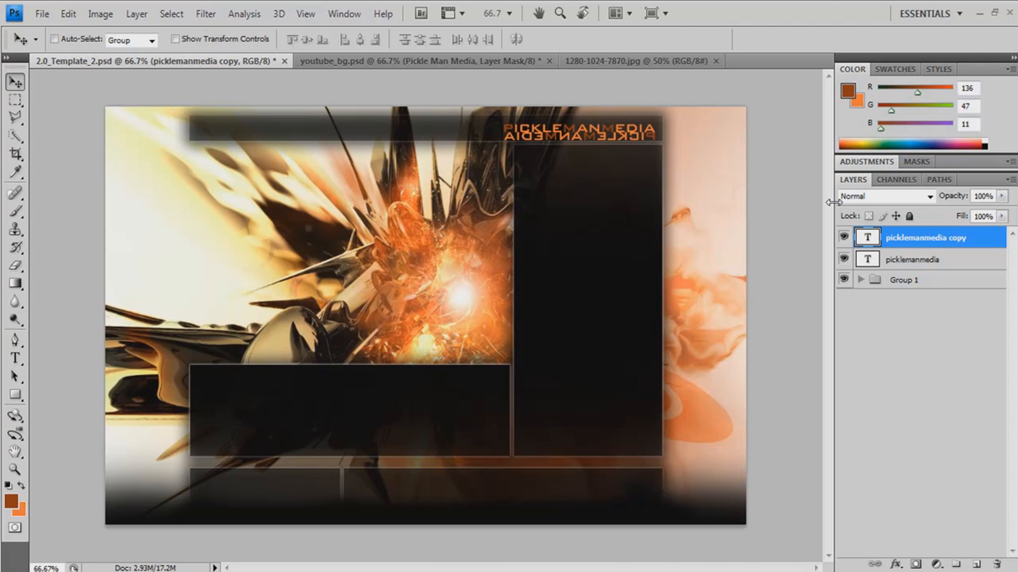
# - Flip the copied title horizontally and vertically so it sits upside down beneath the original
pyautogui.click(68, 13)
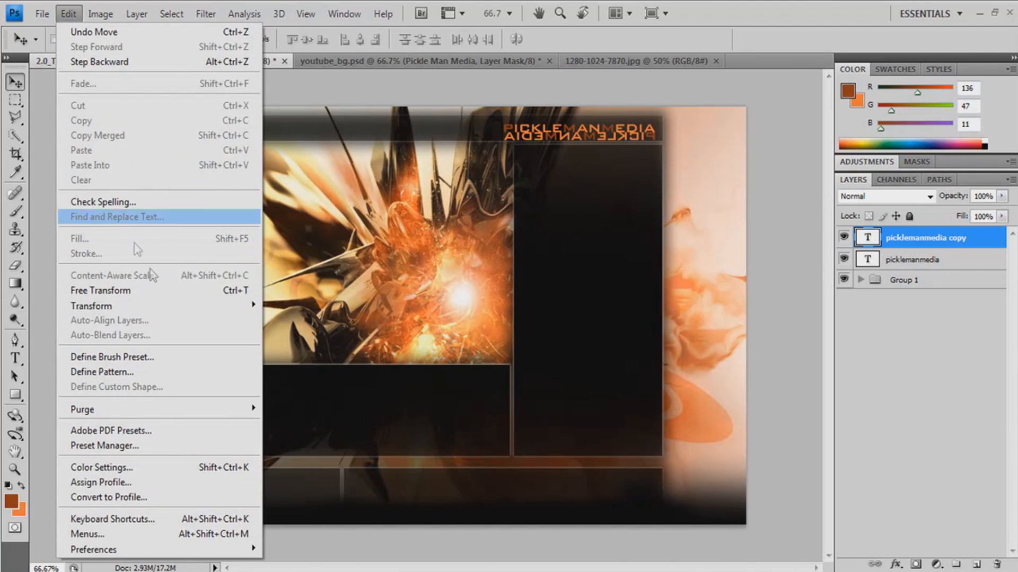
pyautogui.moveTo(91, 305)
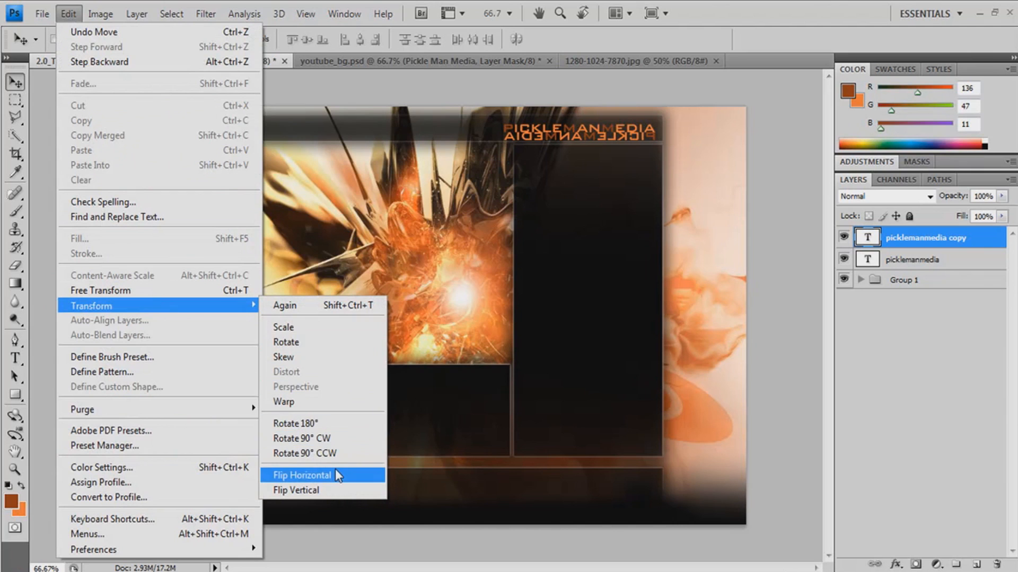
pyautogui.click(301, 475)
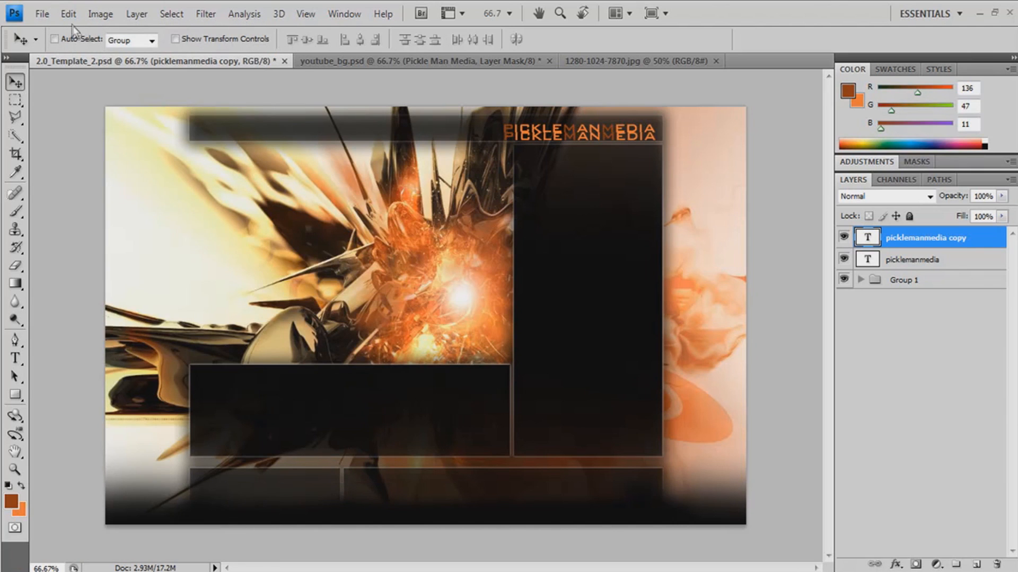
pyautogui.click(68, 13)
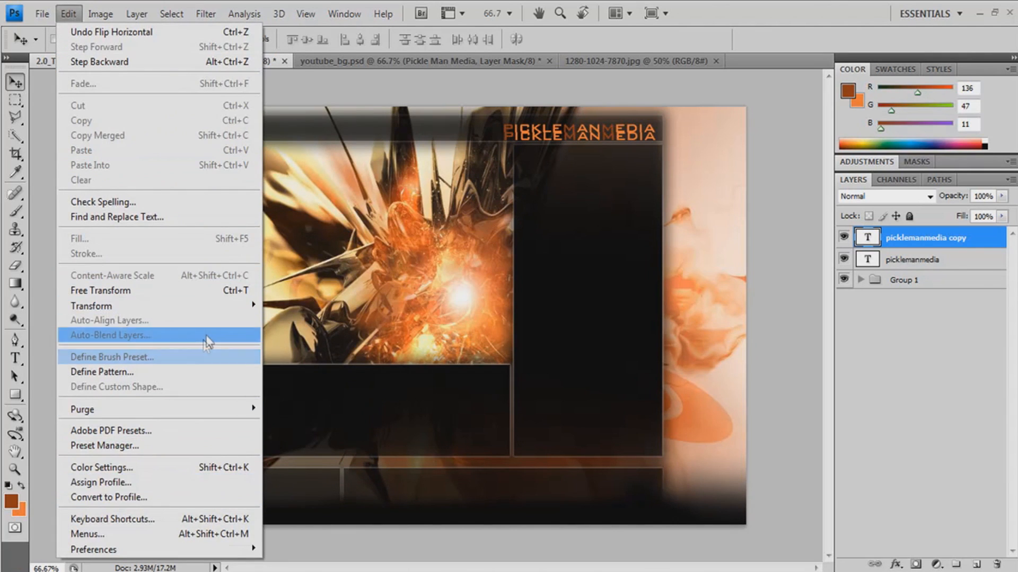
pyautogui.moveTo(91, 305)
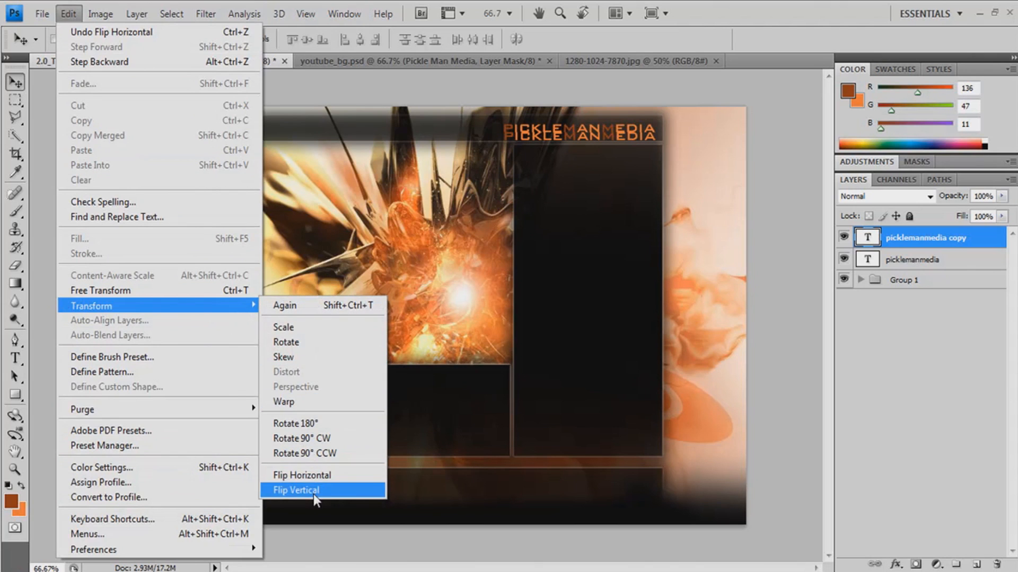
pyautogui.click(296, 490)
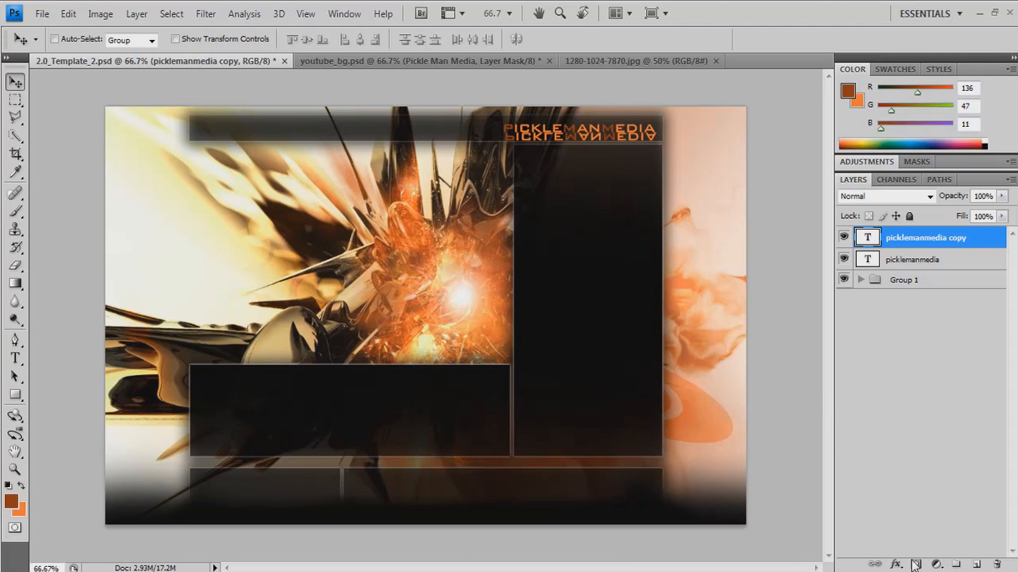
# - Mask the reflected title with a black-to-white gradient so it fades away downward
pyautogui.click(915, 562)
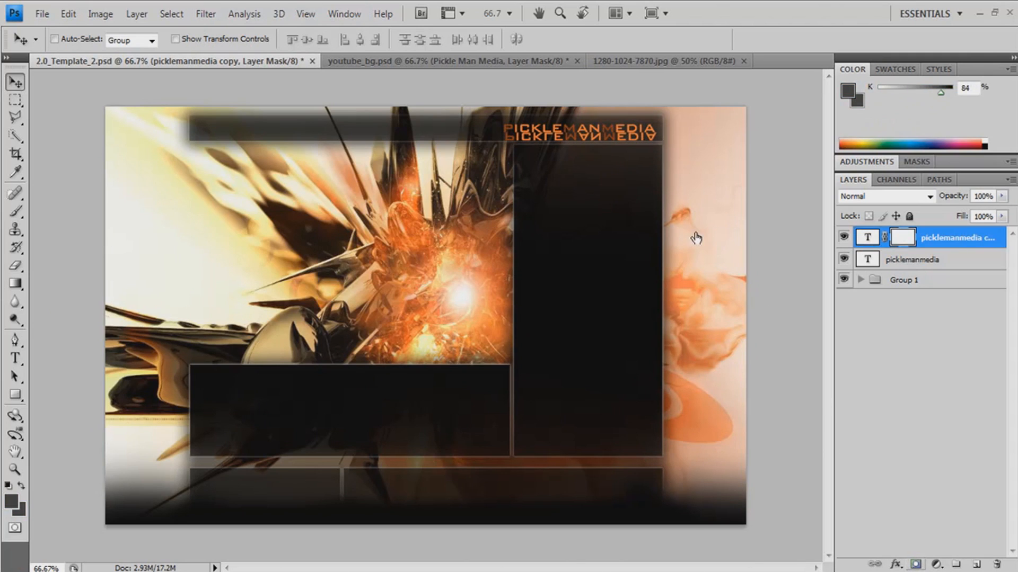
pyautogui.click(16, 284)
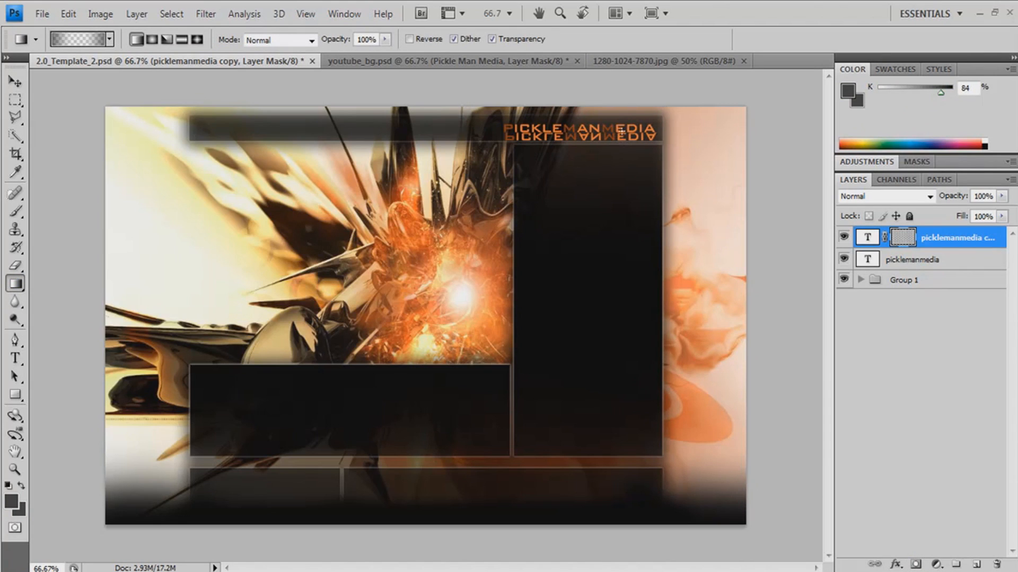
pyautogui.click(901, 236)
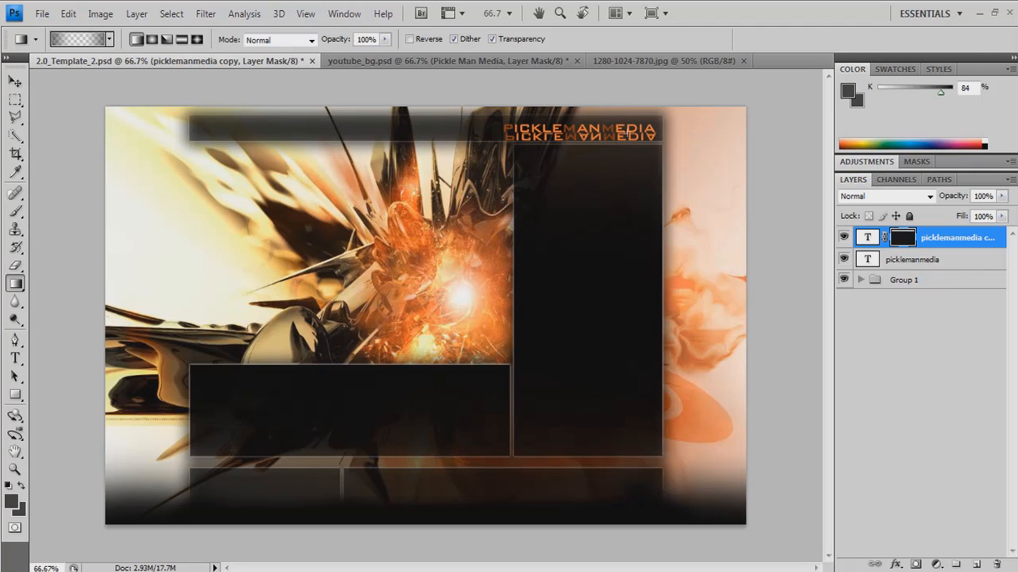
pyautogui.moveTo(629, 129); pyautogui.dragTo(629, 361)
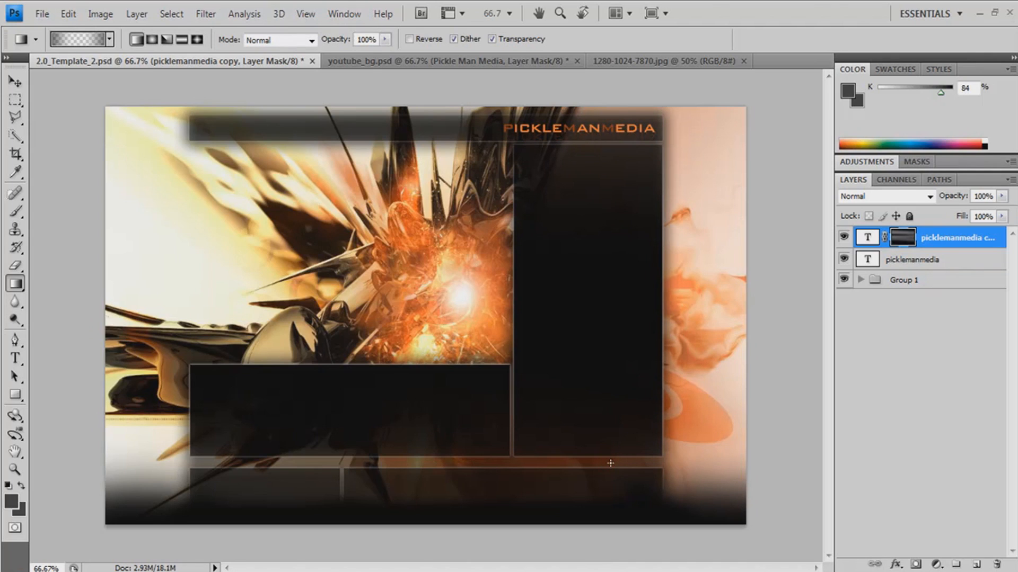
pyautogui.moveTo(658, 380)
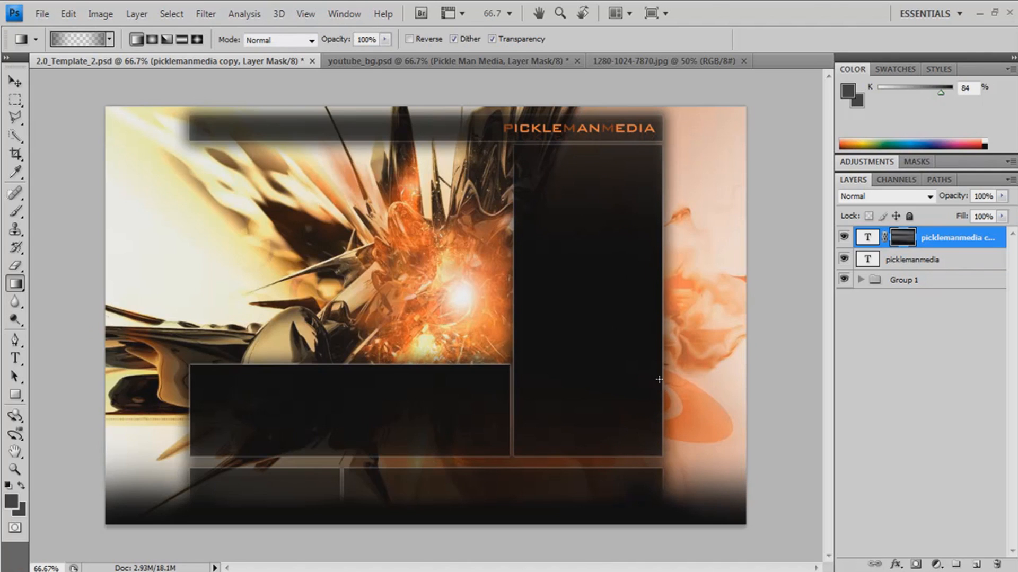
pyautogui.moveTo(635, 169)
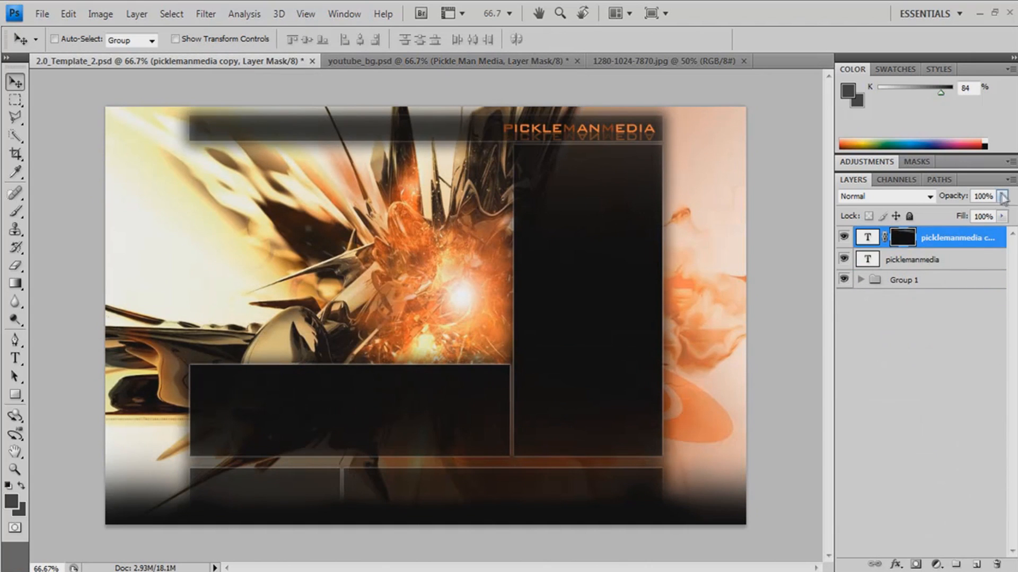
pyautogui.moveTo(1003, 212); pyautogui.dragTo(973, 212)
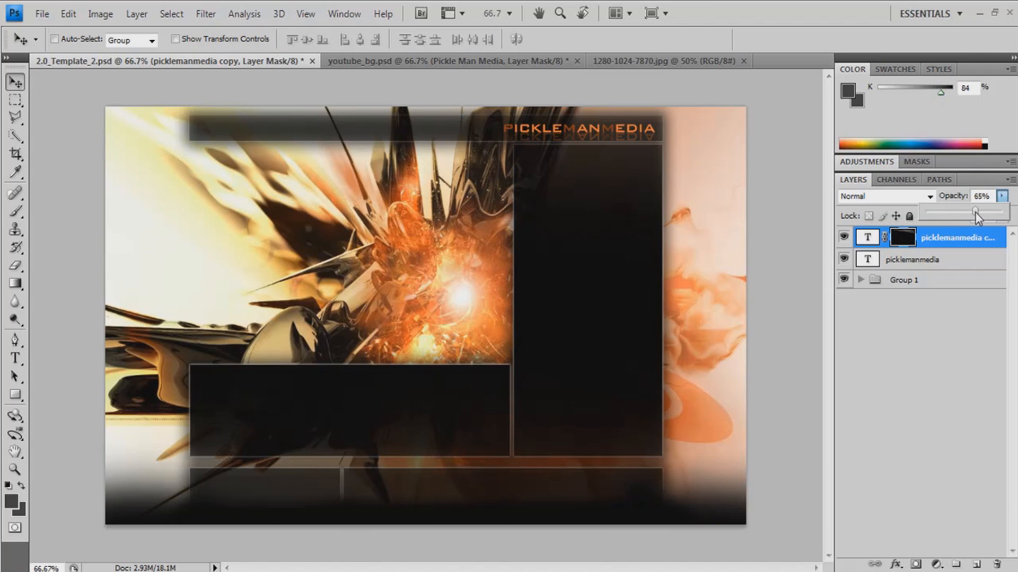
pyautogui.moveTo(975, 212); pyautogui.dragTo(970, 212)
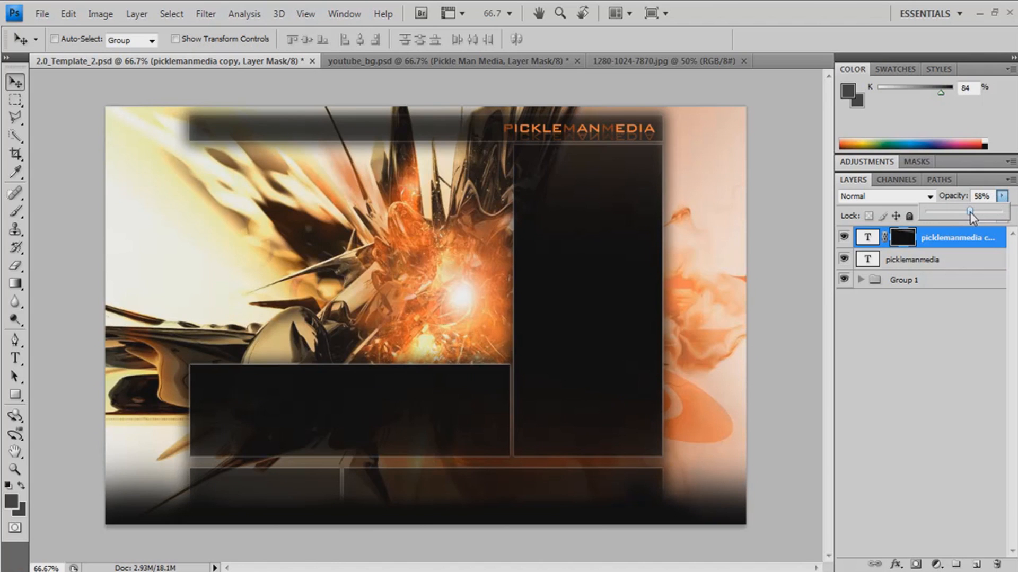
pyautogui.moveTo(970, 212); pyautogui.dragTo(960, 219)
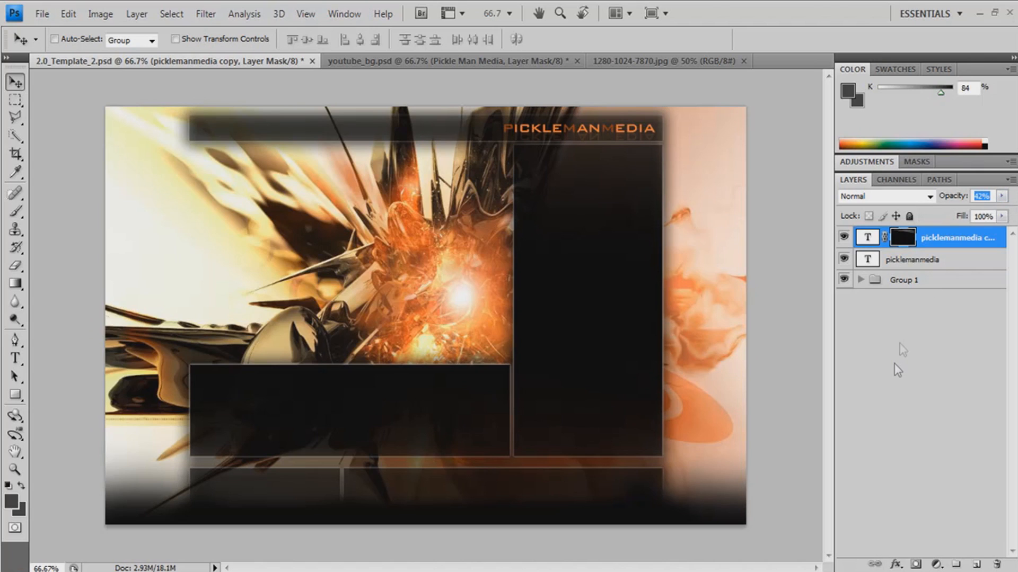
pyautogui.moveTo(897, 371)
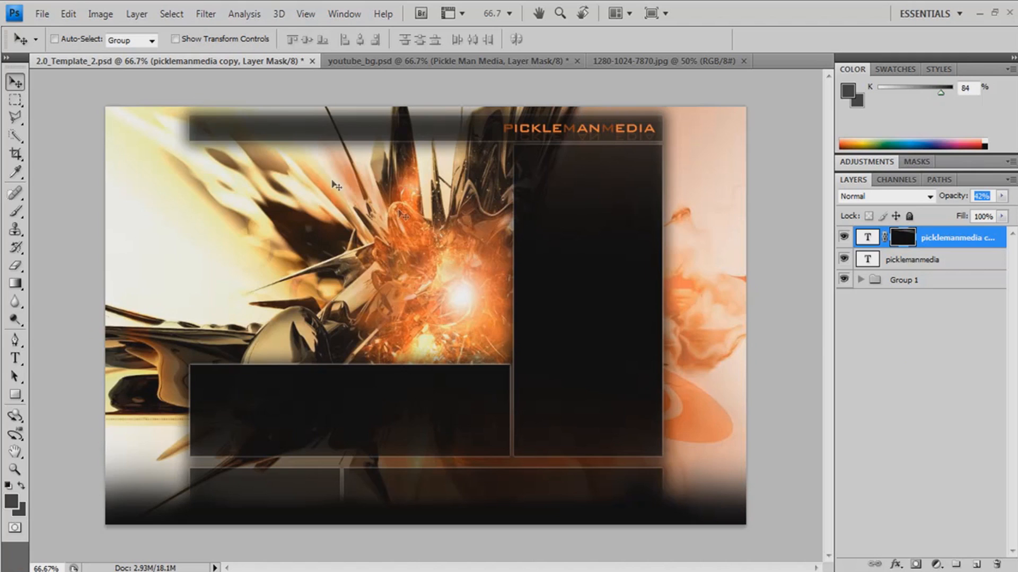
pyautogui.moveTo(342, 188)
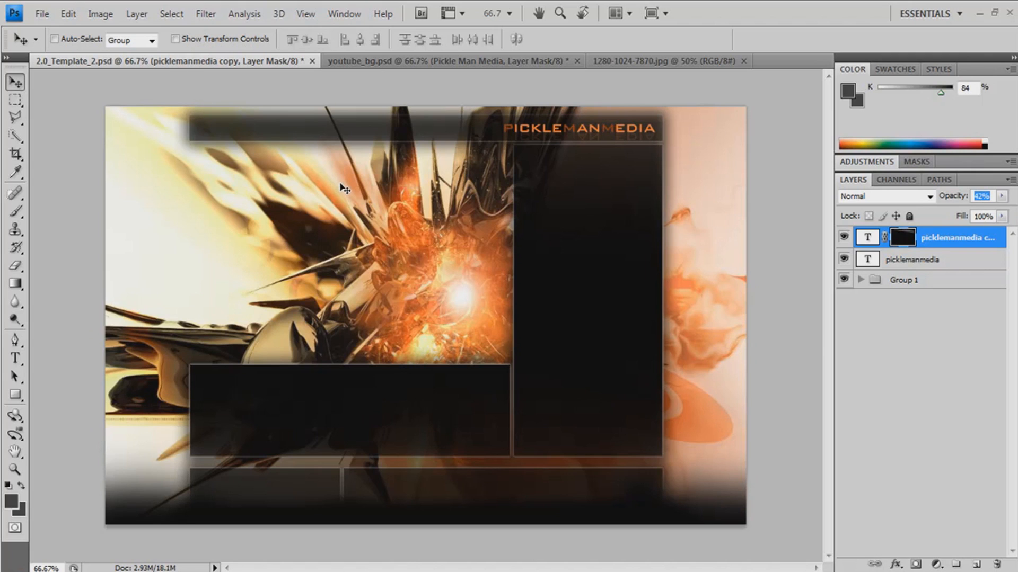
pyautogui.moveTo(128, 75)
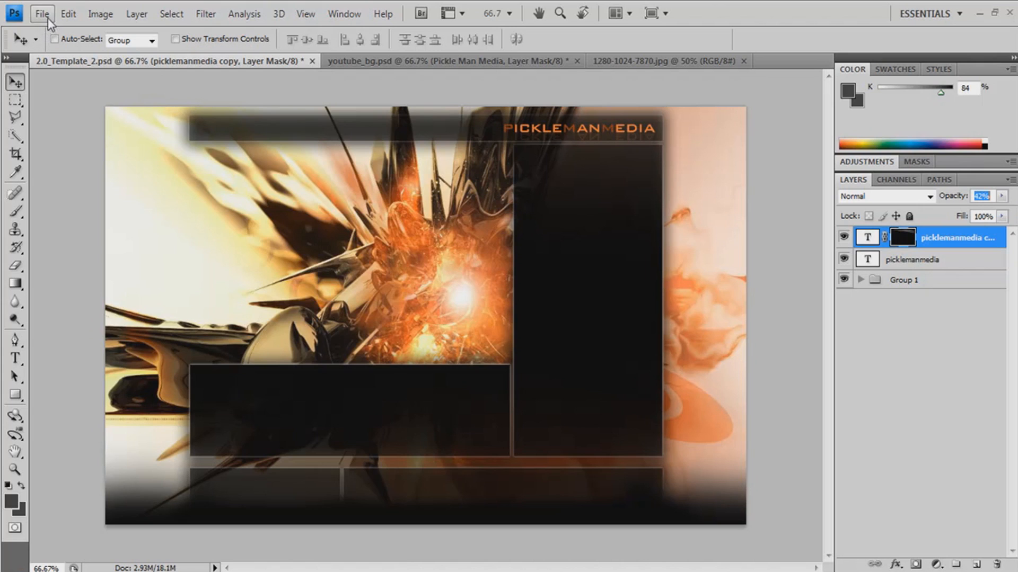
# - Save the banner as a layered PSD named youtube_bg1 in My Pictures, confirming compatibility
pyautogui.click(42, 13)
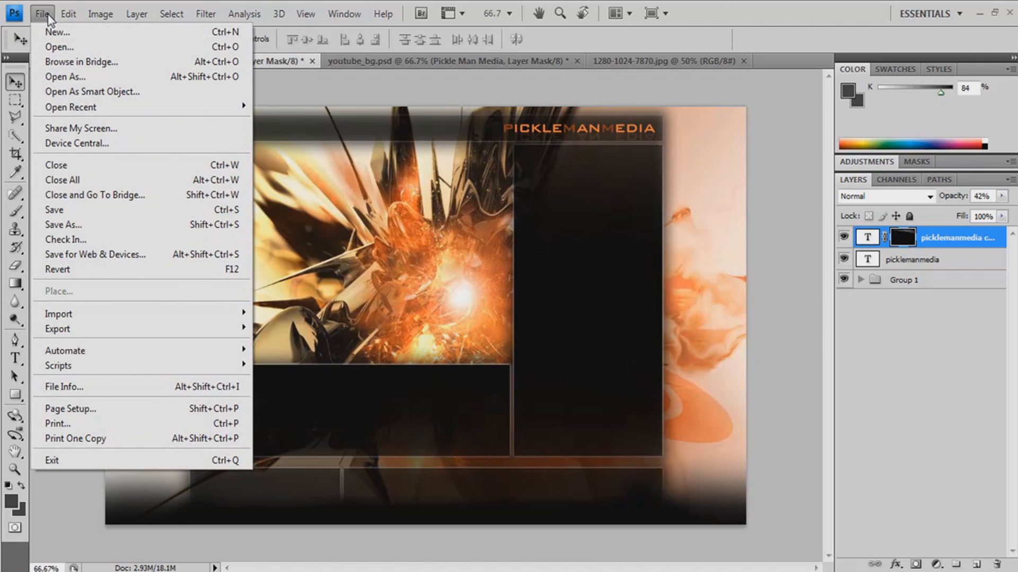
pyautogui.moveTo(63, 223)
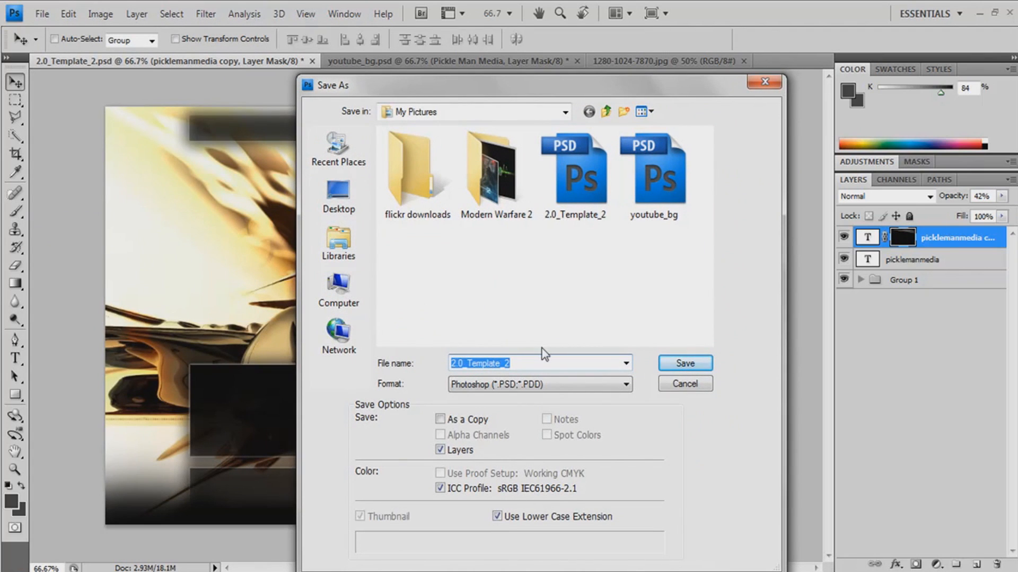
pyautogui.write('youtube_bg1')
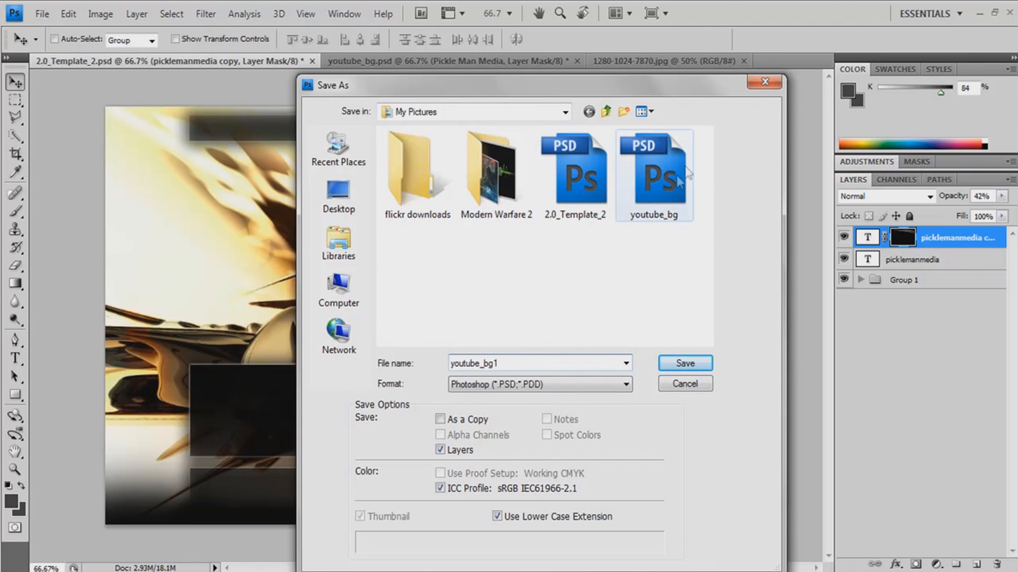
pyautogui.click(682, 362)
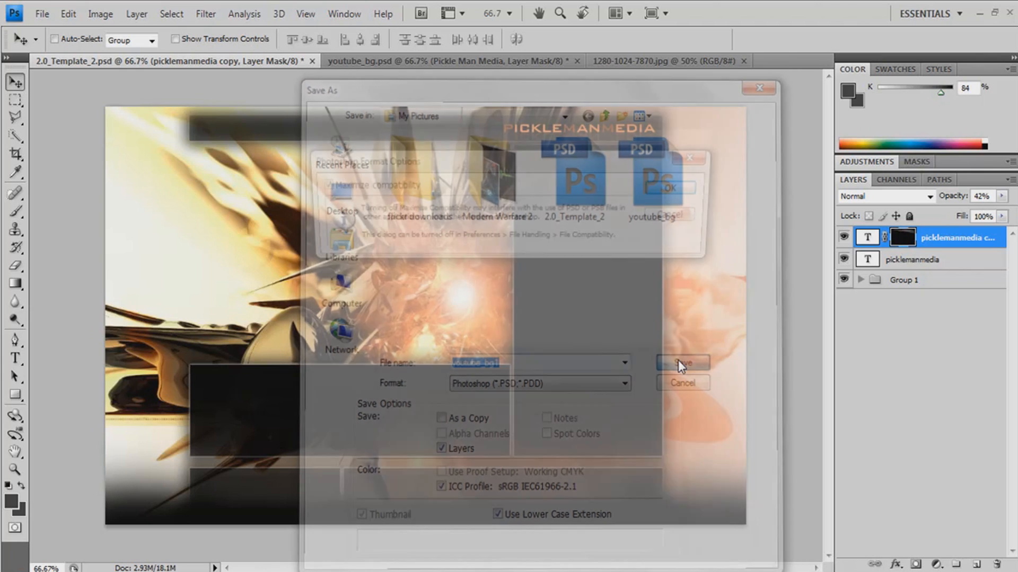
pyautogui.click(681, 363)
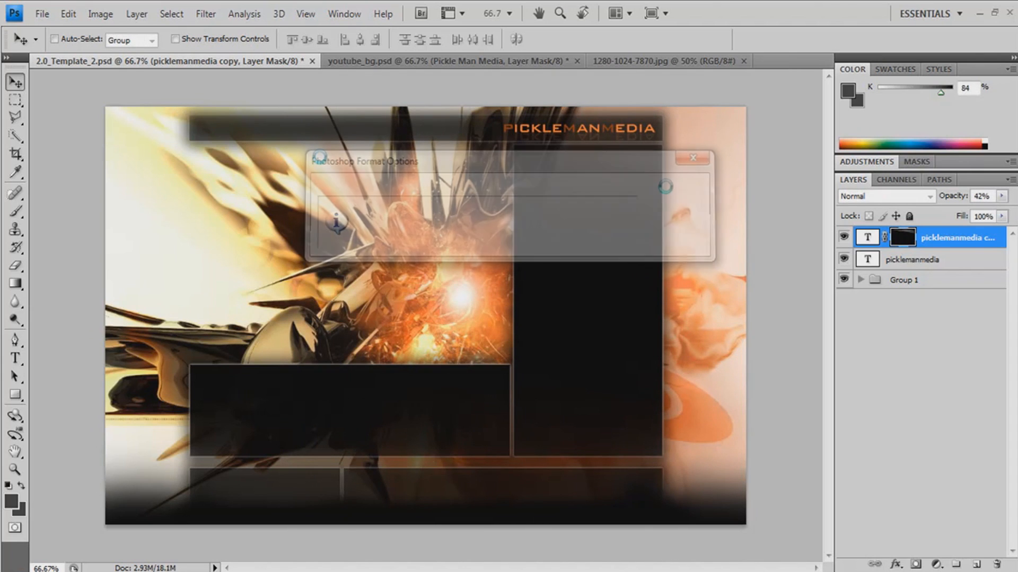
# - Save a JPEG copy youtube_bg1.jpg with High quality settings
pyautogui.click(41, 13)
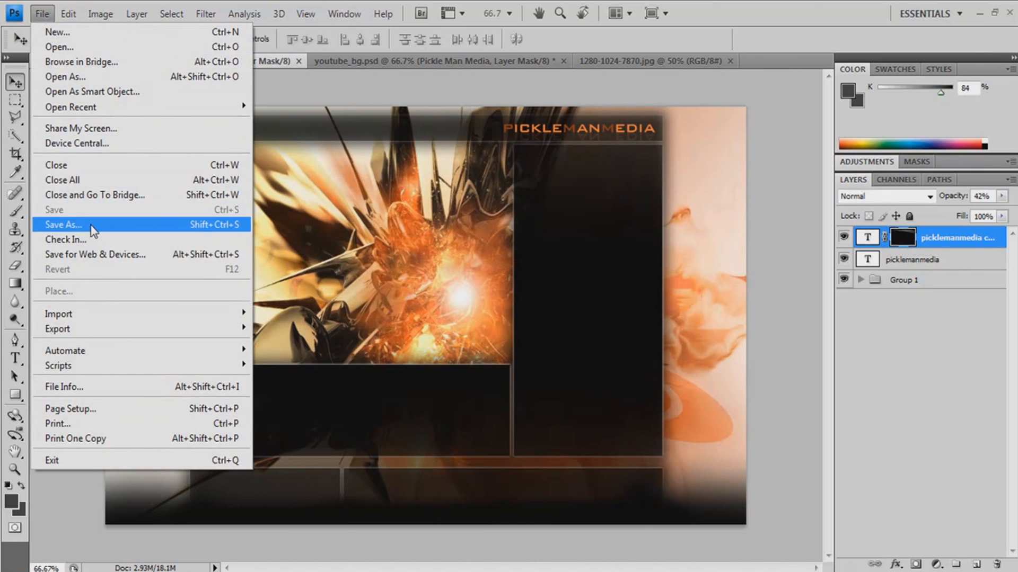
pyautogui.click(62, 225)
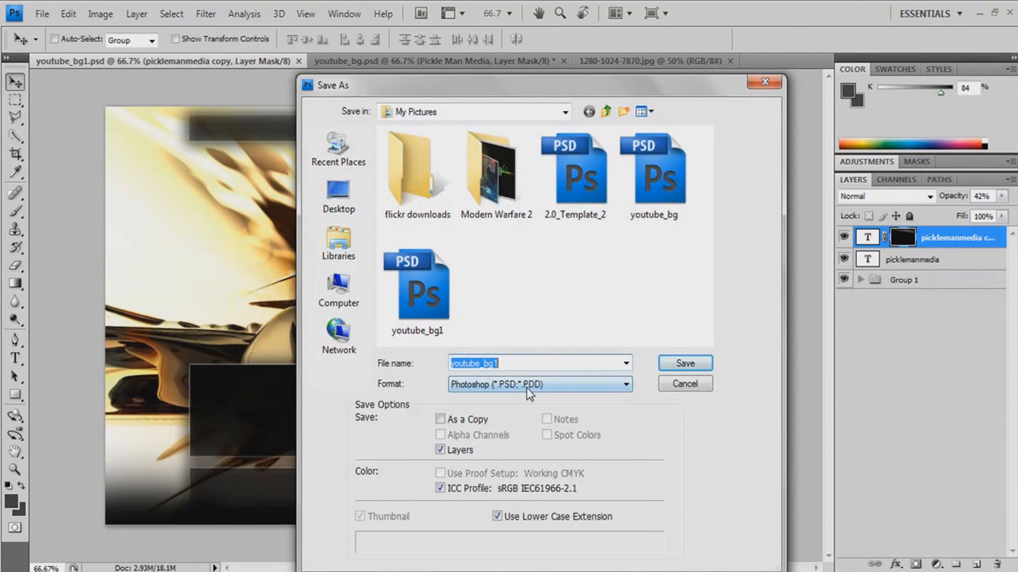
pyautogui.click(537, 384)
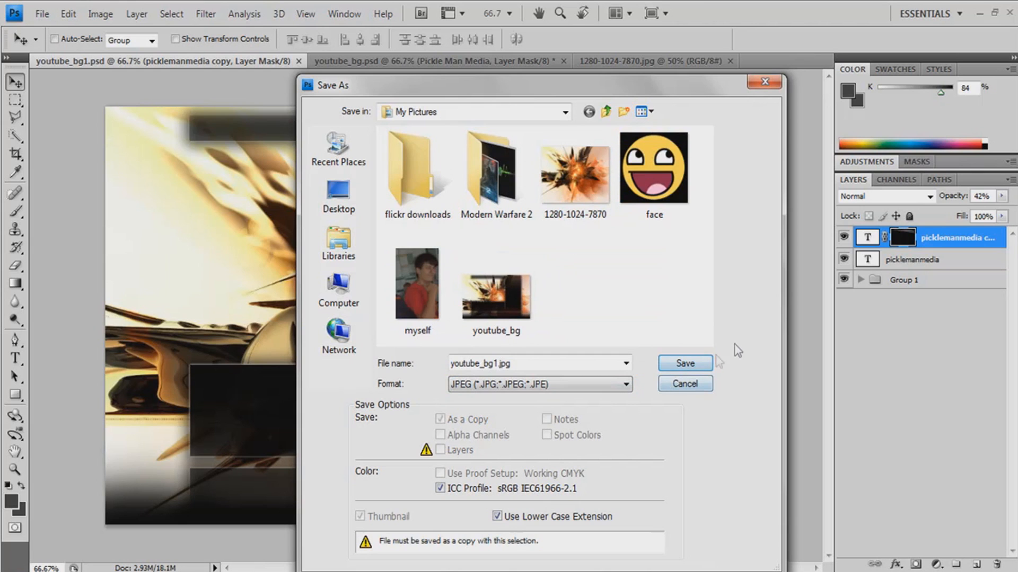
pyautogui.click(684, 363)
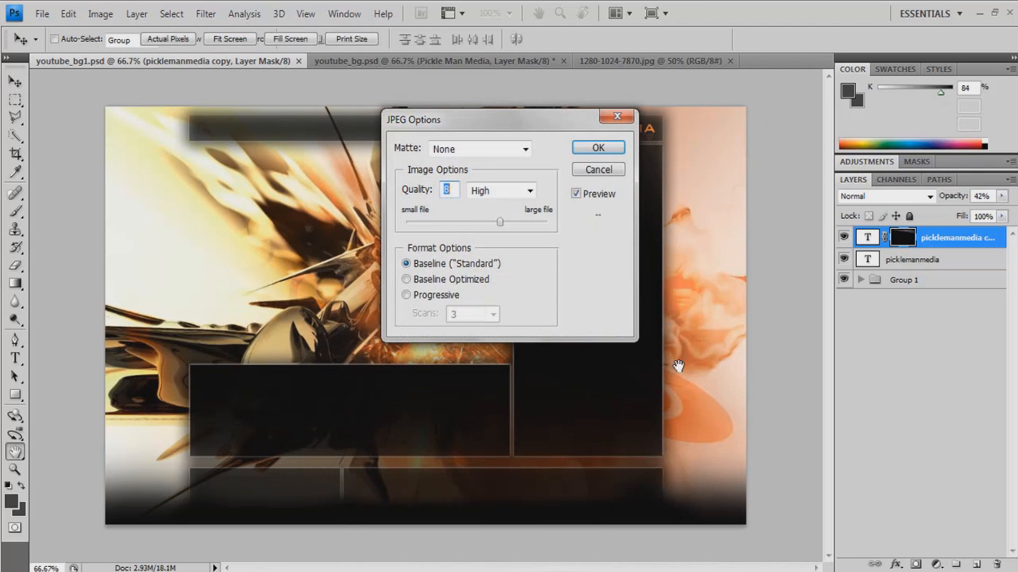
pyautogui.click(597, 147)
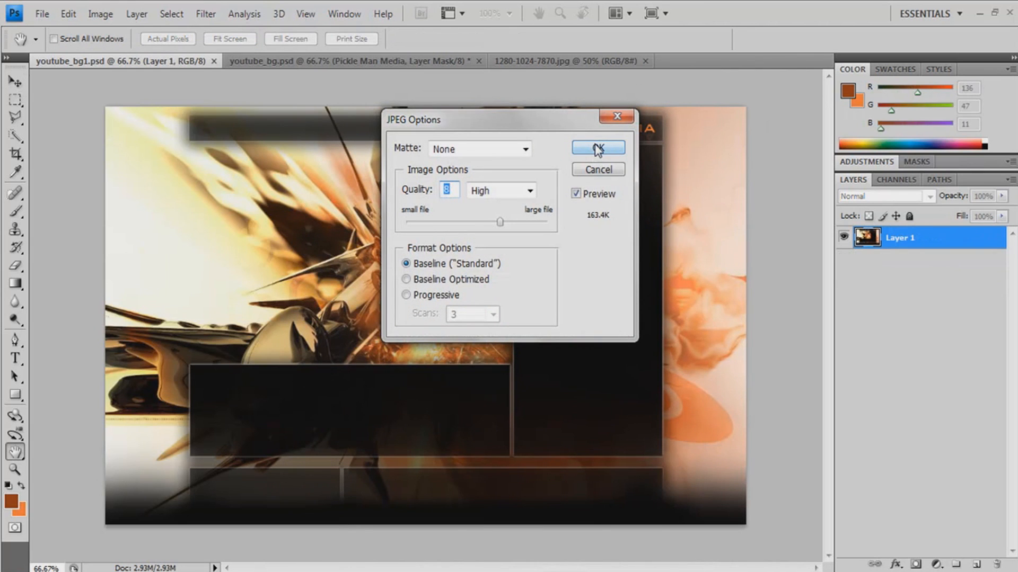
pyautogui.click(597, 147)
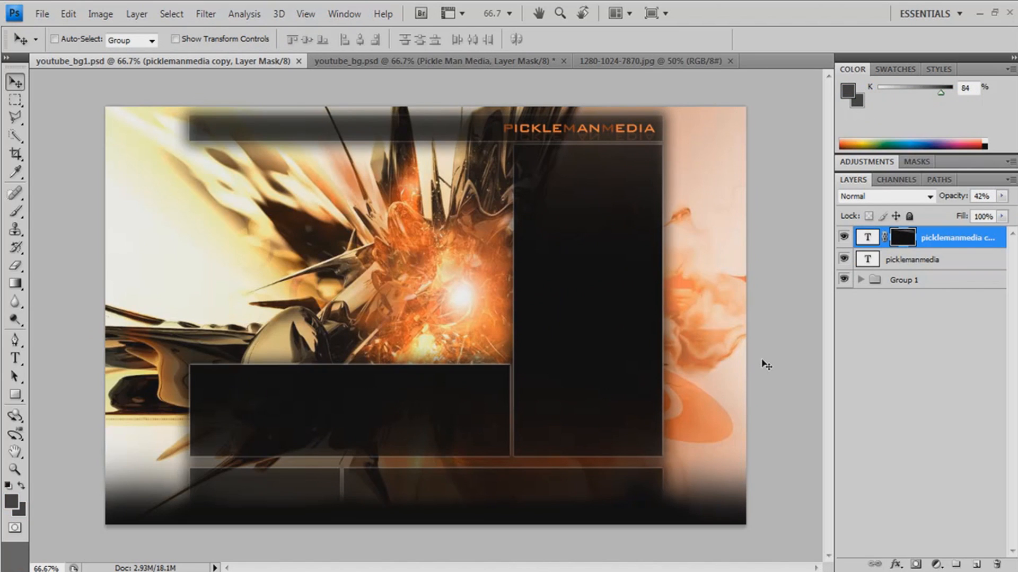
pyautogui.moveTo(769, 376)
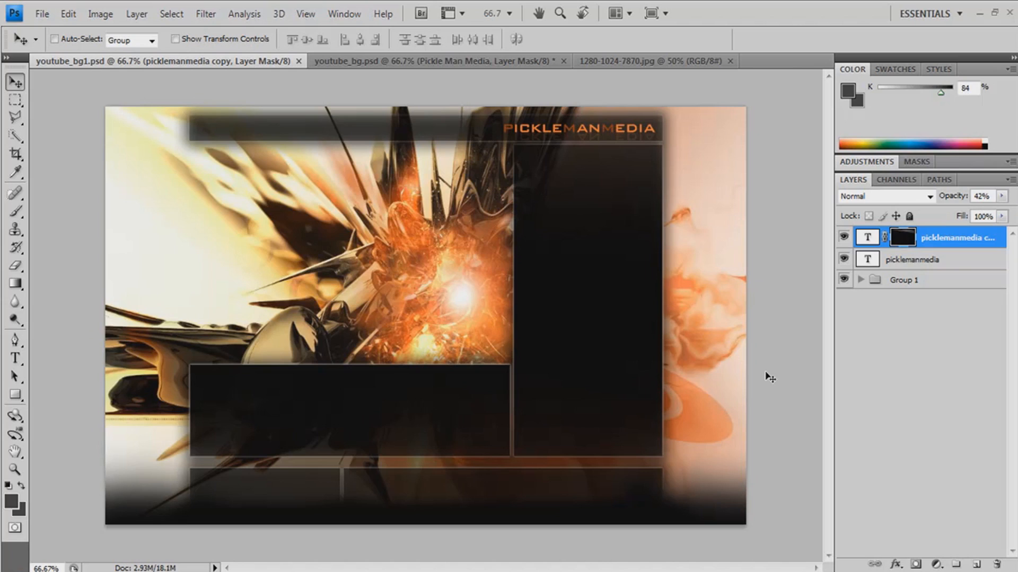
pyautogui.moveTo(510, 459)
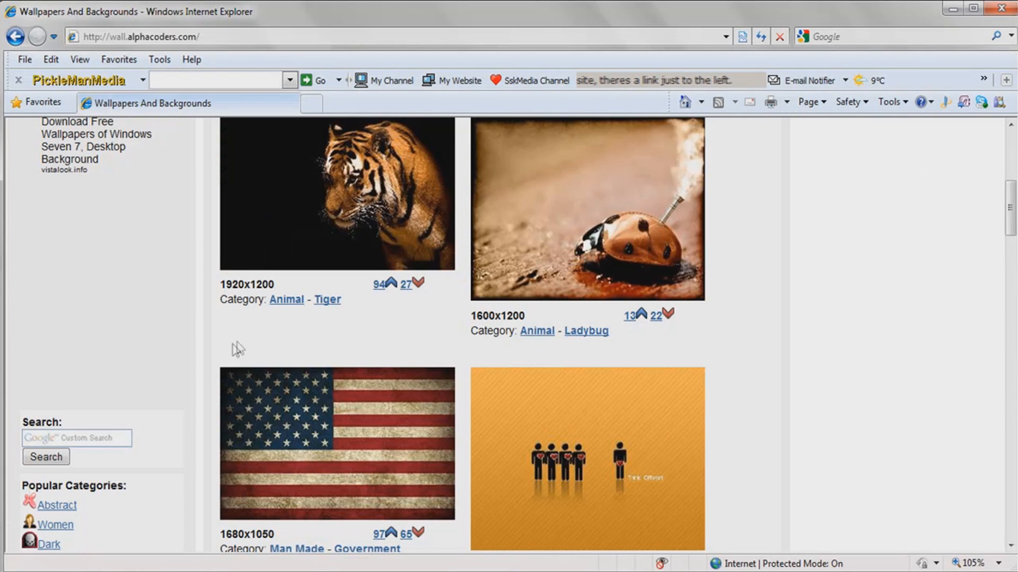
# - Browse Wallpaper Abyss into the Sci Fi category and scroll through its wallpapers
pyautogui.scroll(3)
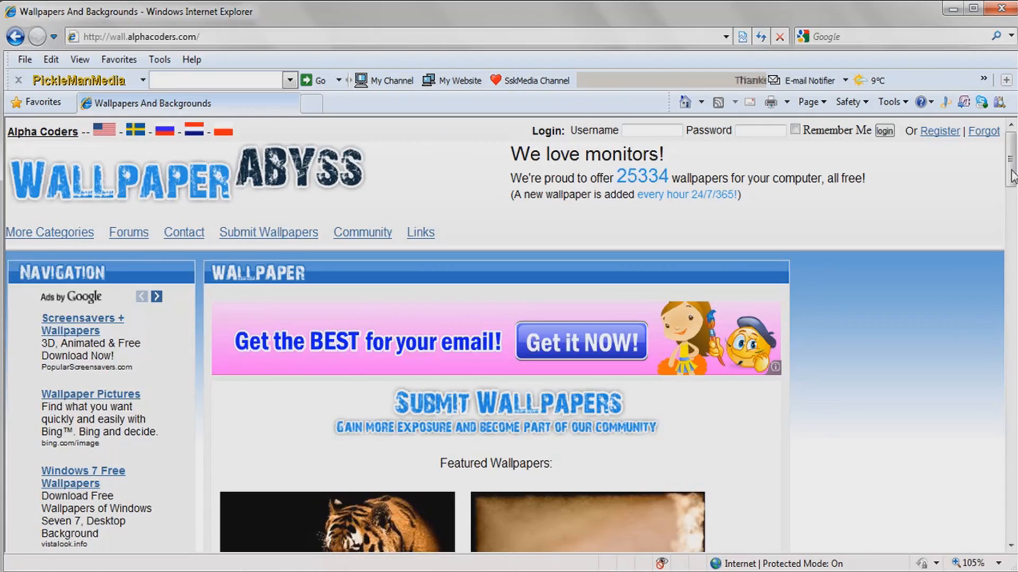
pyautogui.scroll(-3)
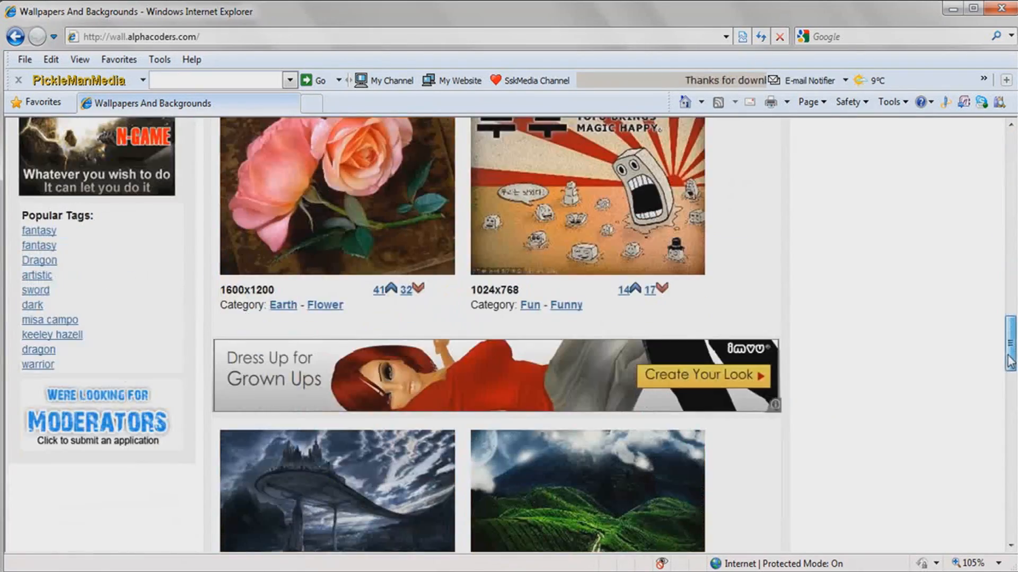
pyautogui.scroll(-3)
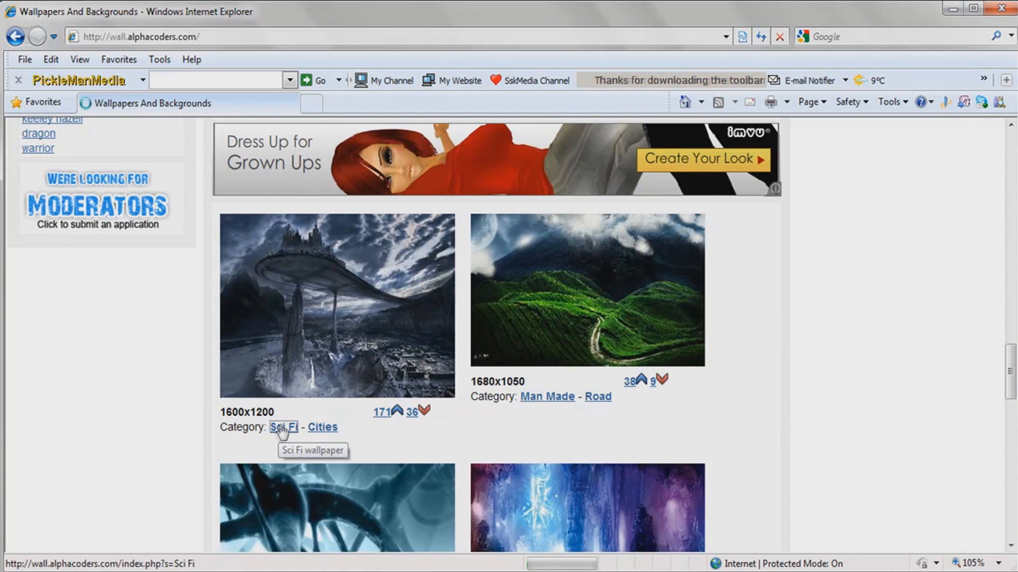
pyautogui.click(283, 427)
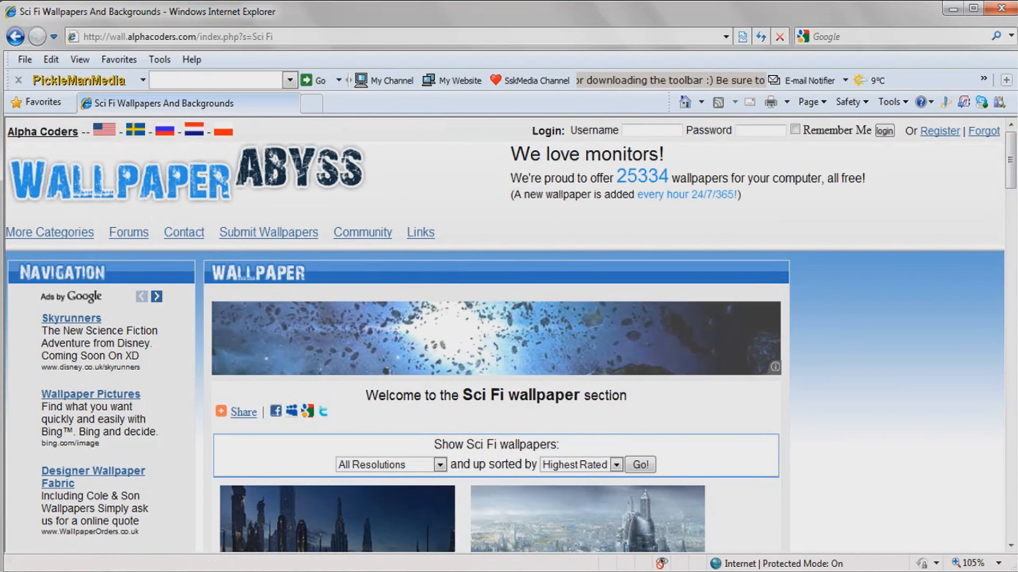
pyautogui.scroll(-3)
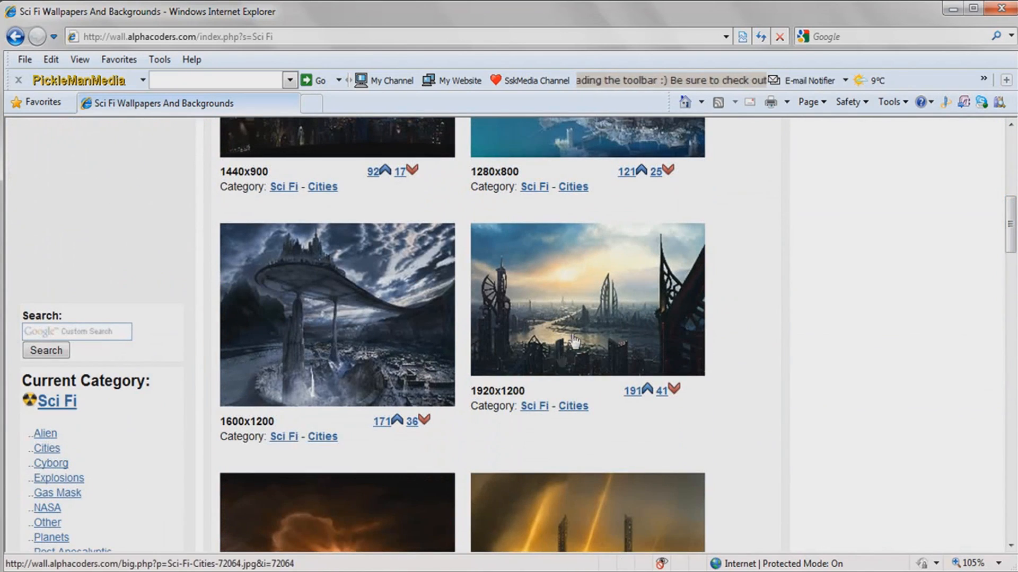
pyautogui.scroll(-3)
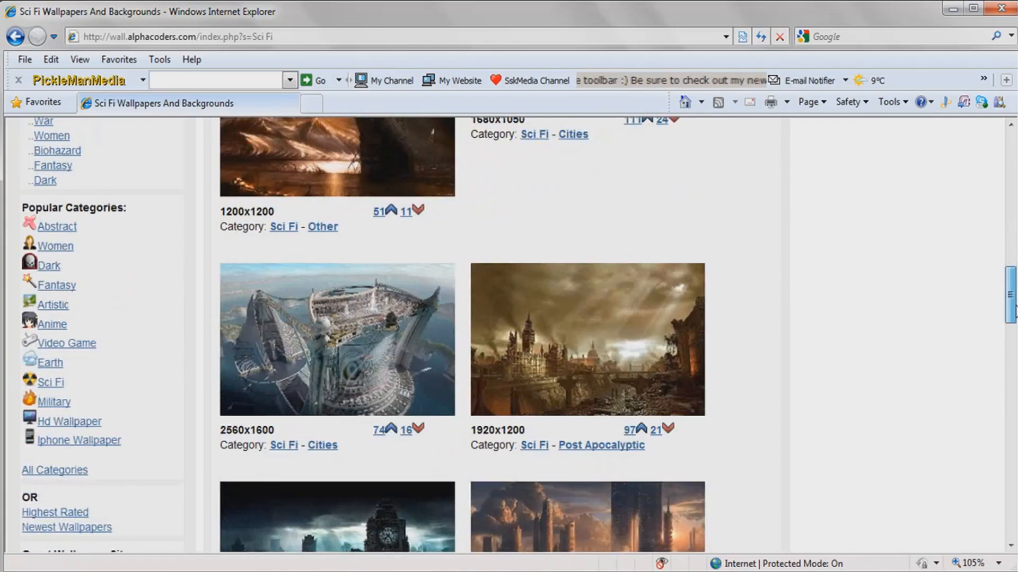
pyautogui.scroll(-3)
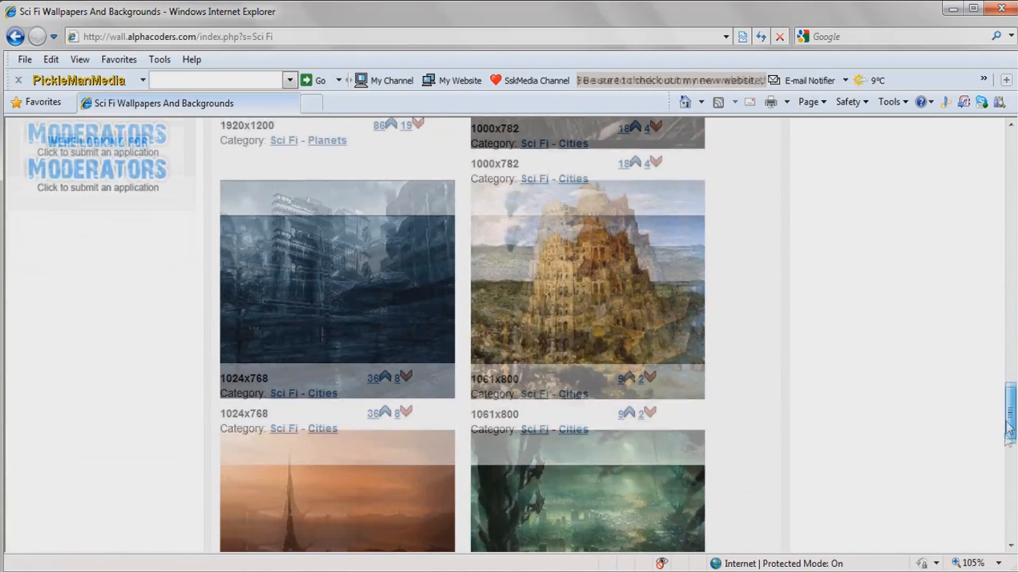
pyautogui.scroll(-3)
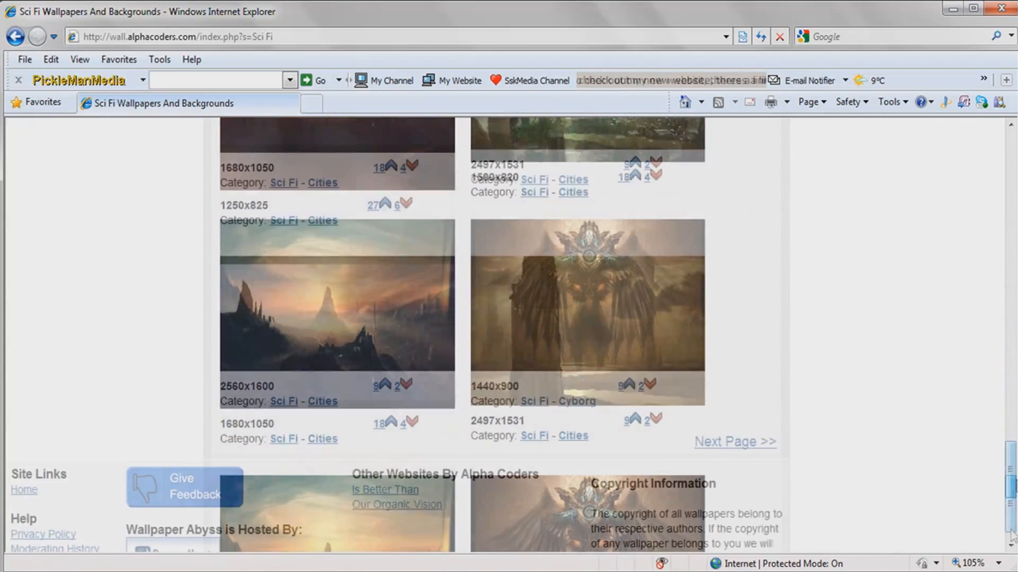
pyautogui.scroll(3)
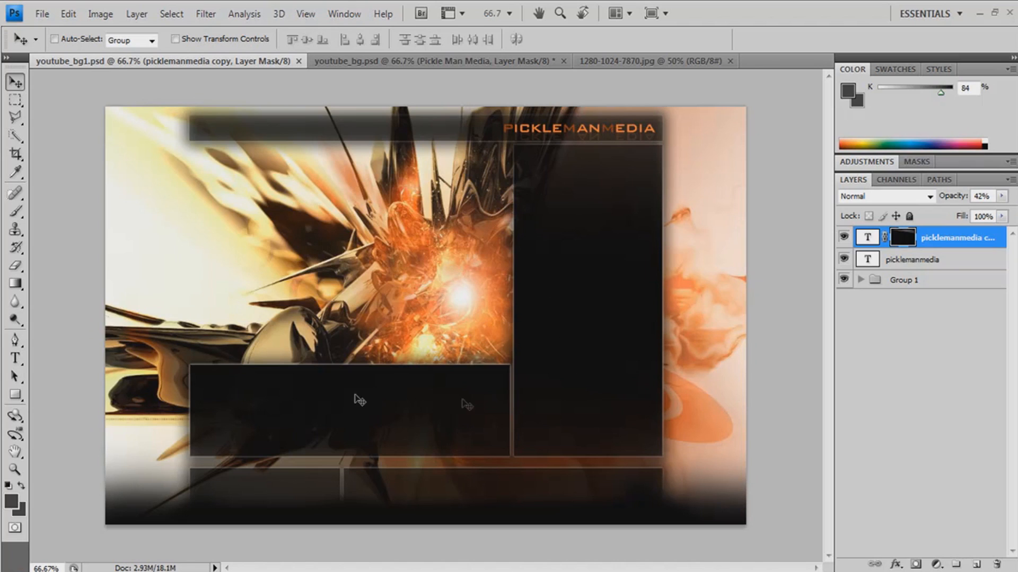
pyautogui.moveTo(350, 386)
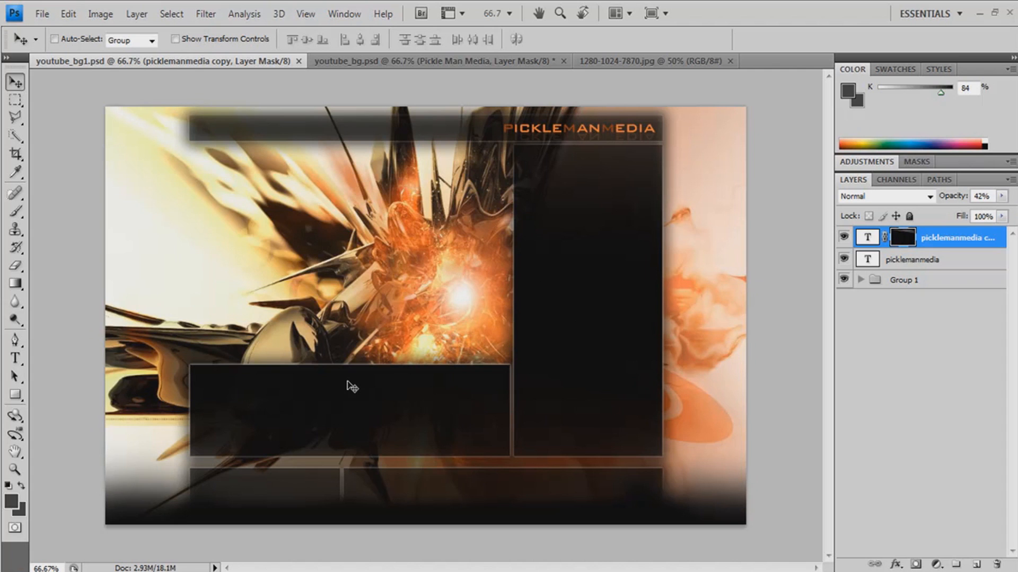